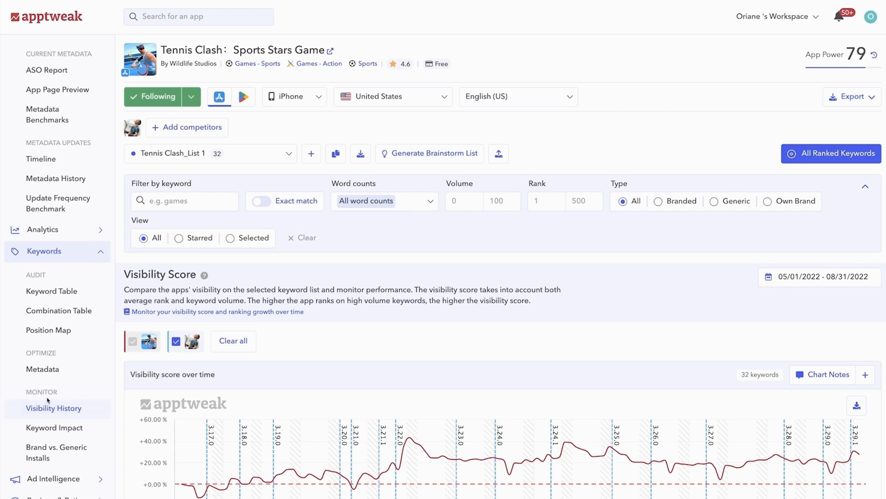
mouse_move(119, 370)
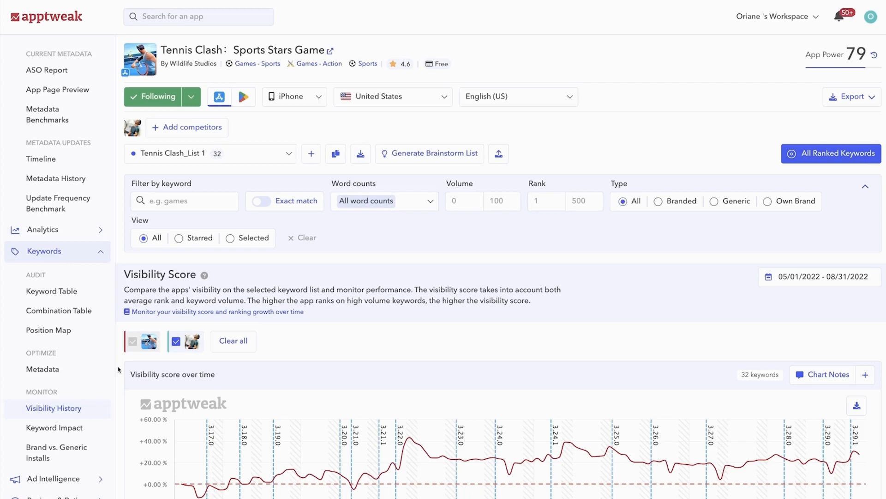
Bring the full Tennis Clash vs. Ultimate Tennis visibility score chart into view and read its daily values
scroll("down", 3)
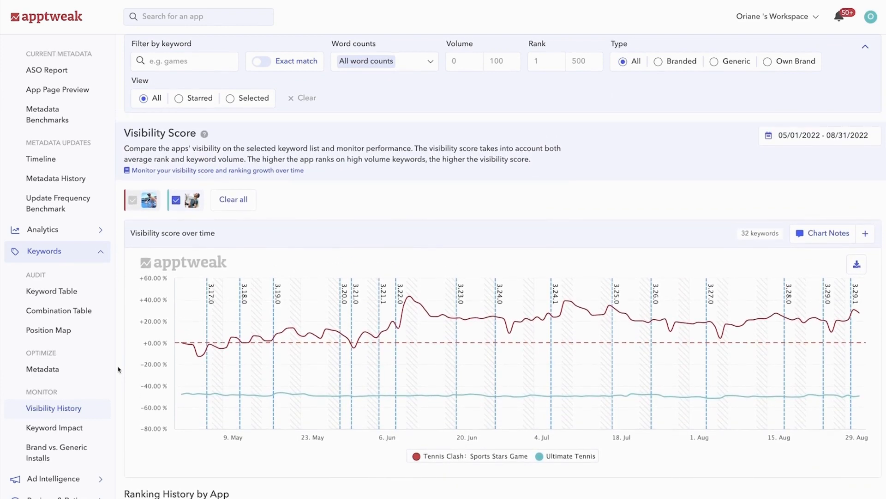
mouse_move(193, 200)
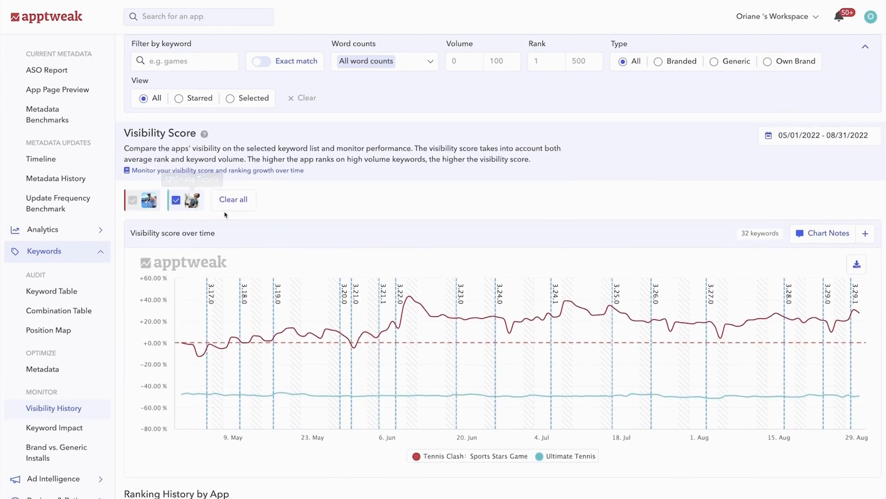
mouse_move(283, 206)
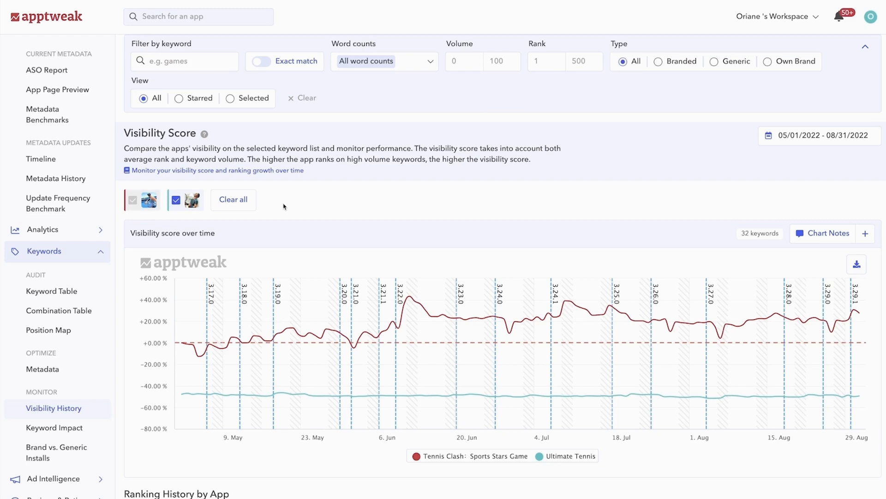
mouse_move(273, 260)
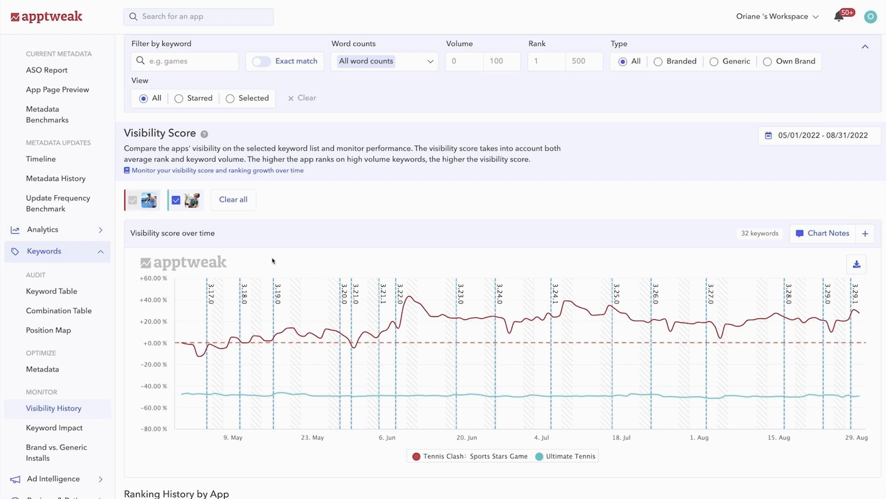
mouse_move(308, 334)
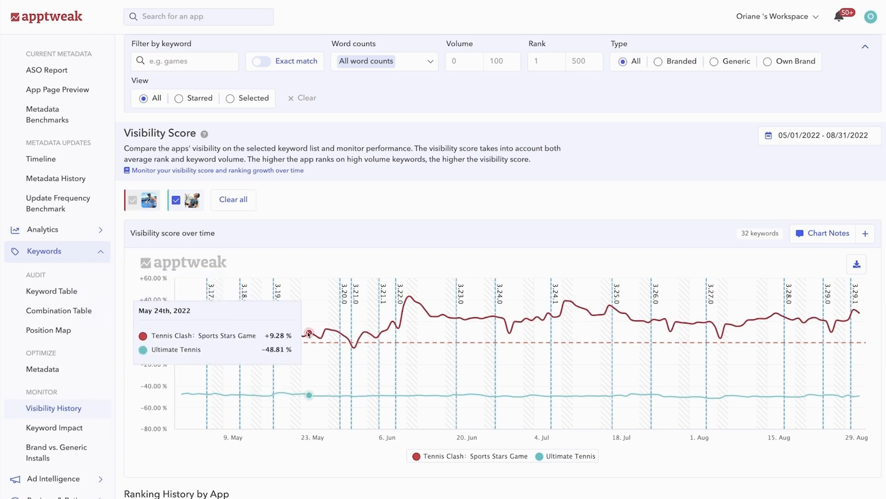
mouse_move(535, 315)
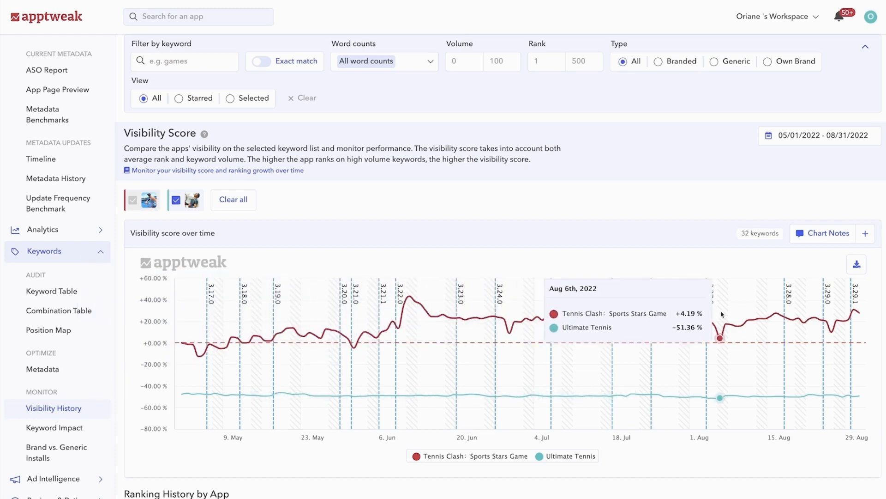
mouse_move(530, 320)
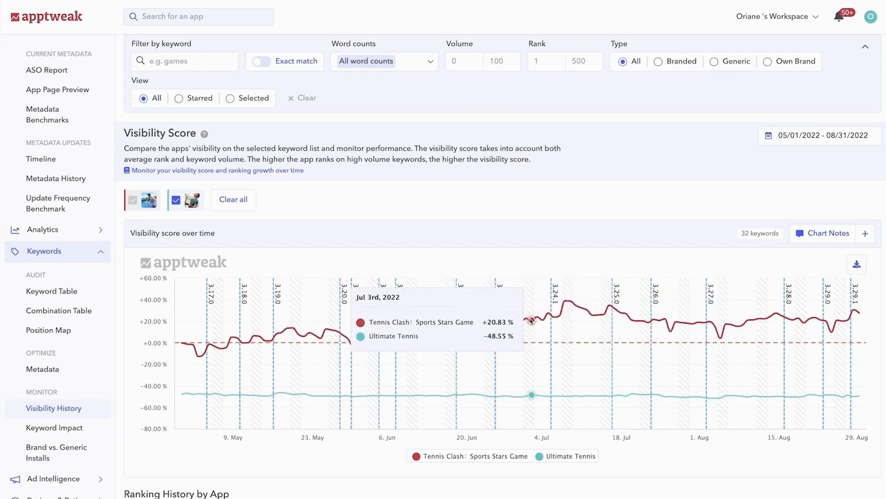
mouse_move(512, 238)
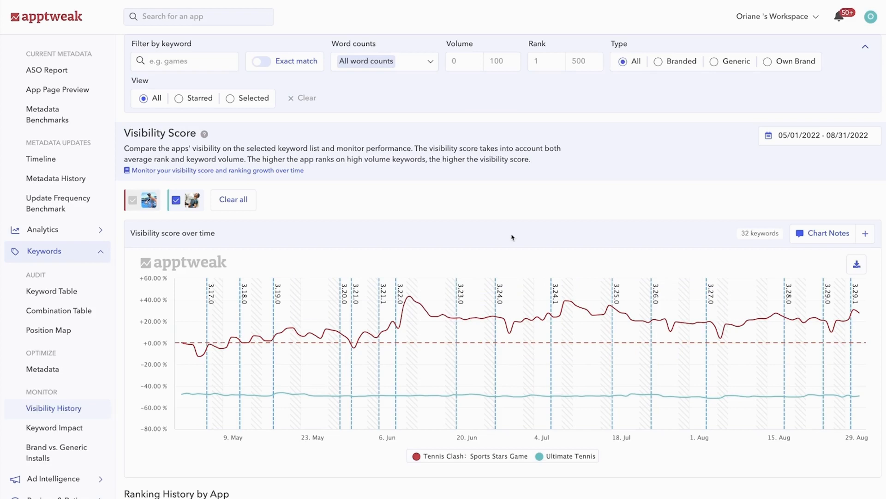
mouse_move(481, 259)
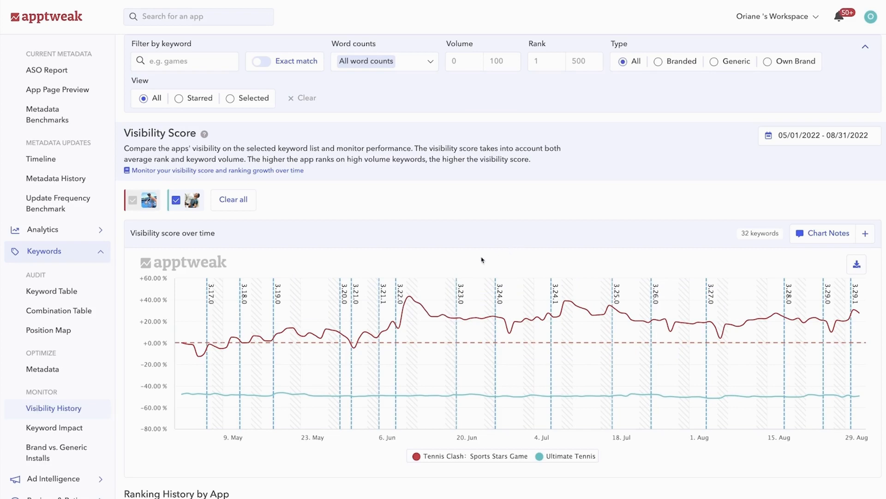
mouse_move(409, 296)
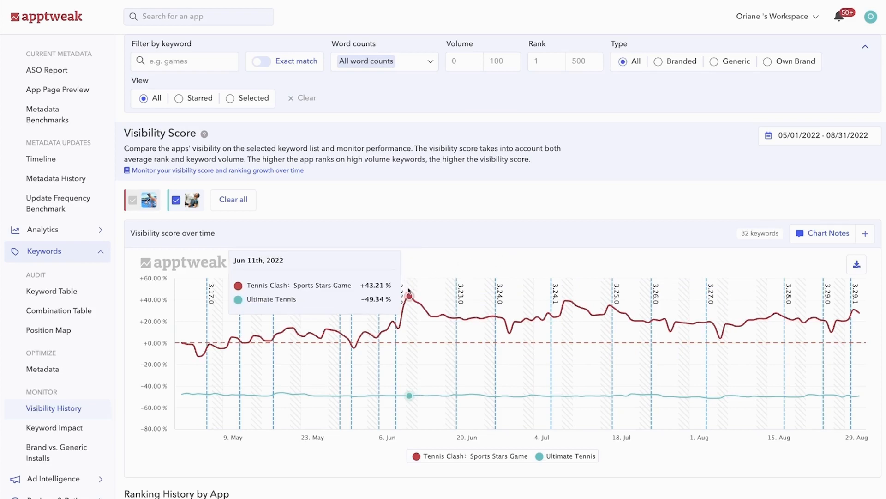
mouse_move(436, 314)
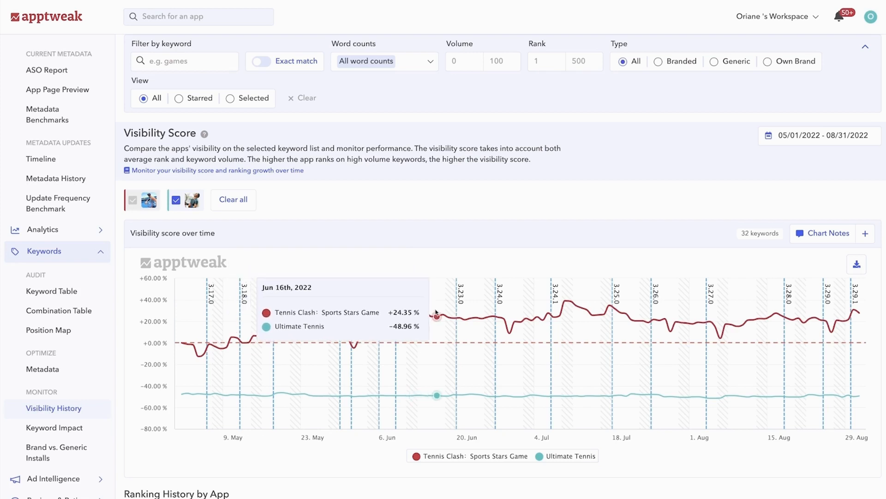
mouse_move(403, 303)
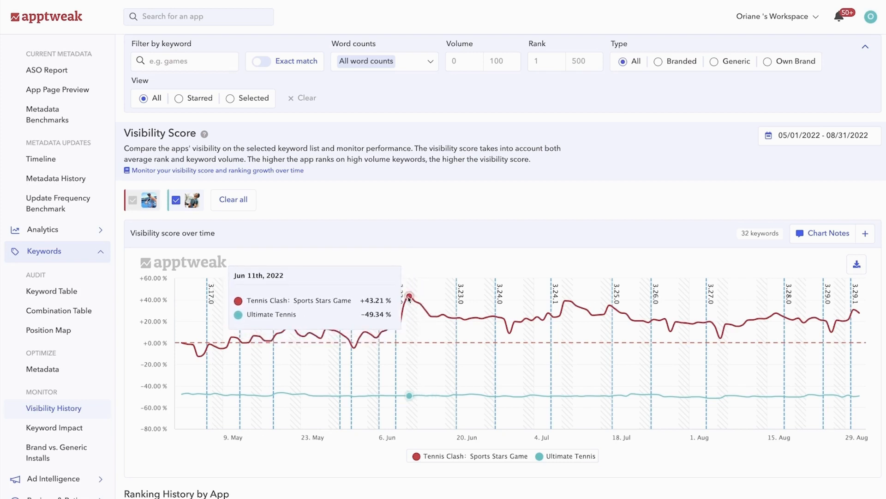
mouse_move(431, 316)
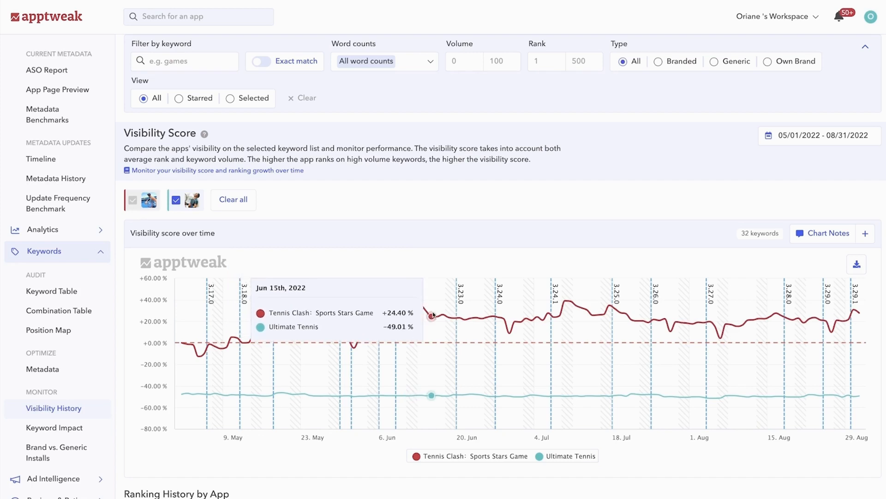
mouse_move(440, 249)
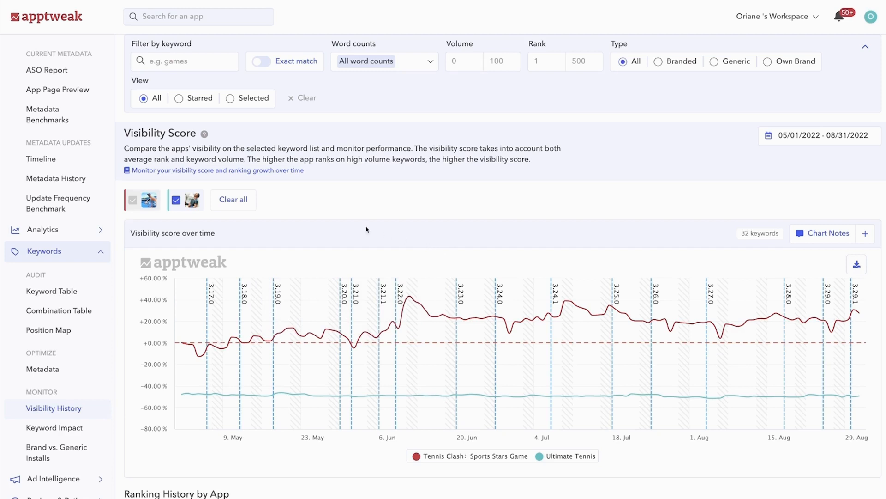
mouse_move(197, 217)
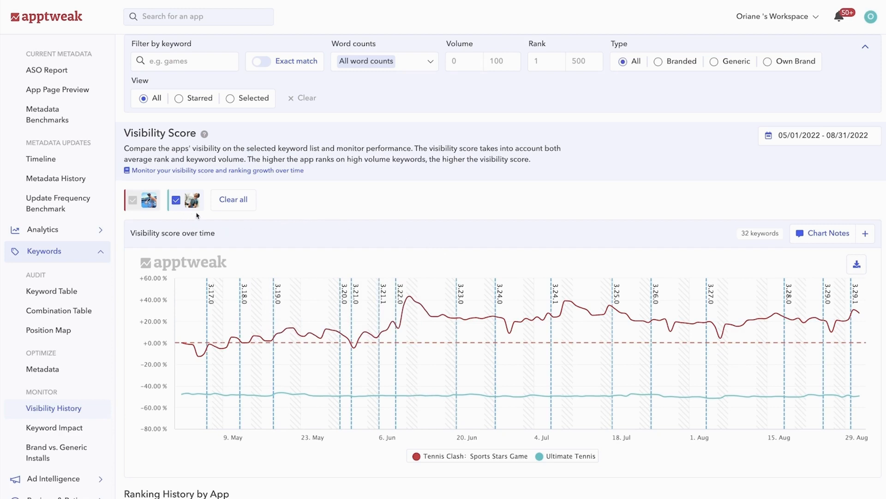
mouse_move(308, 240)
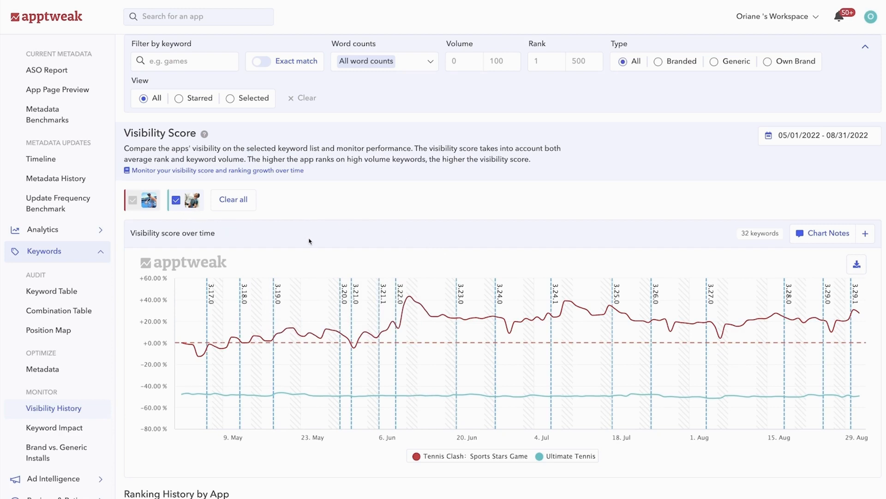
mouse_move(427, 280)
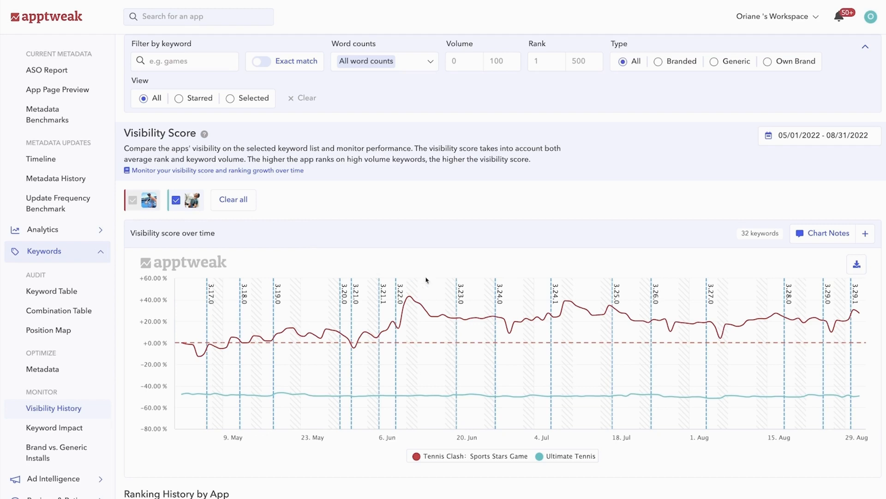
mouse_move(454, 318)
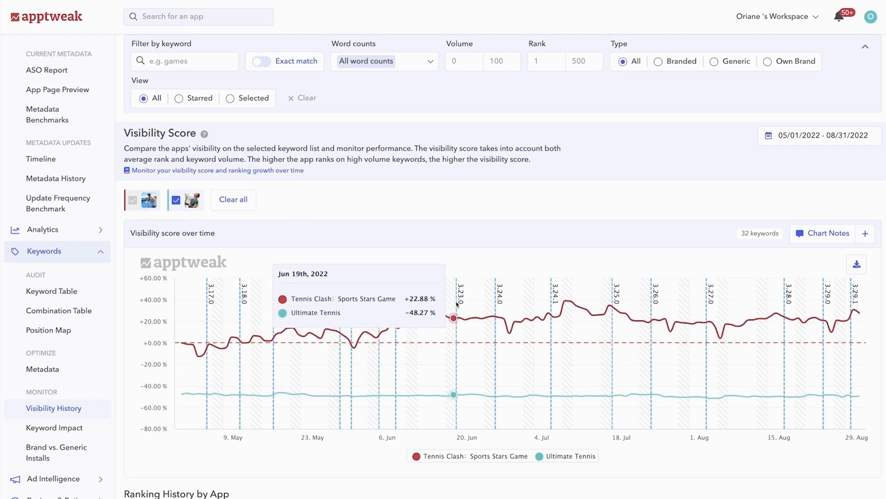
mouse_move(547, 315)
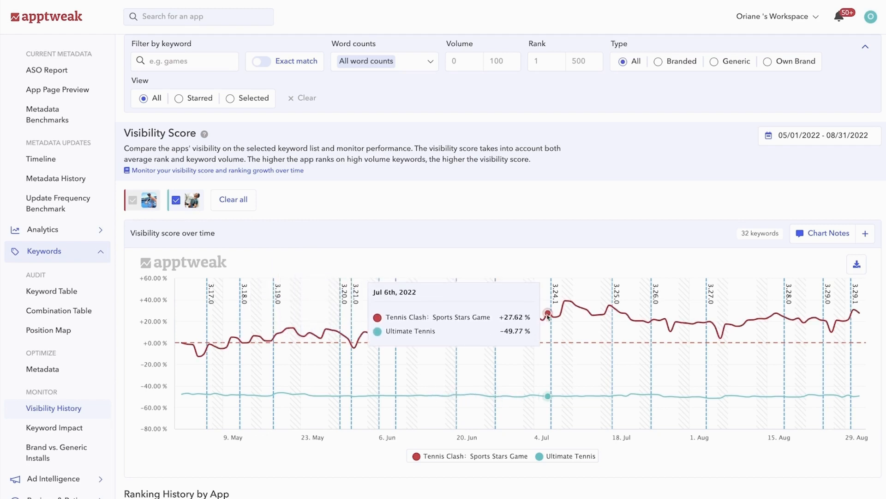
mouse_move(592, 314)
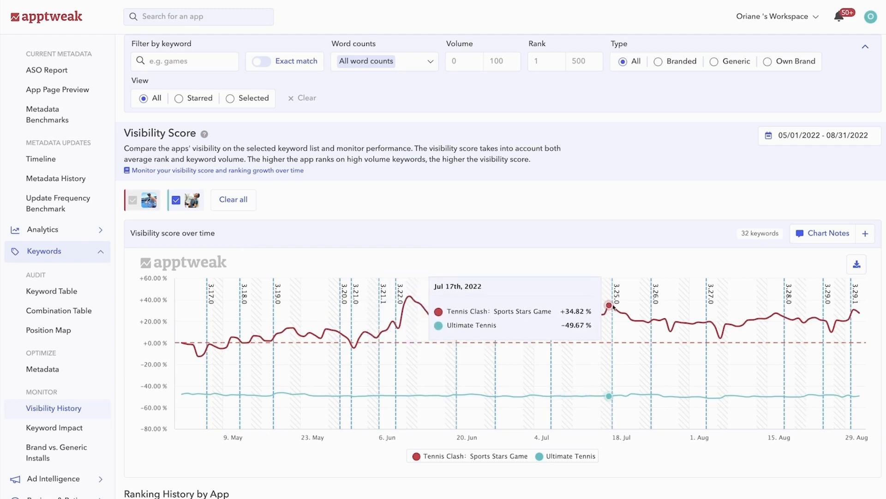
mouse_move(647, 240)
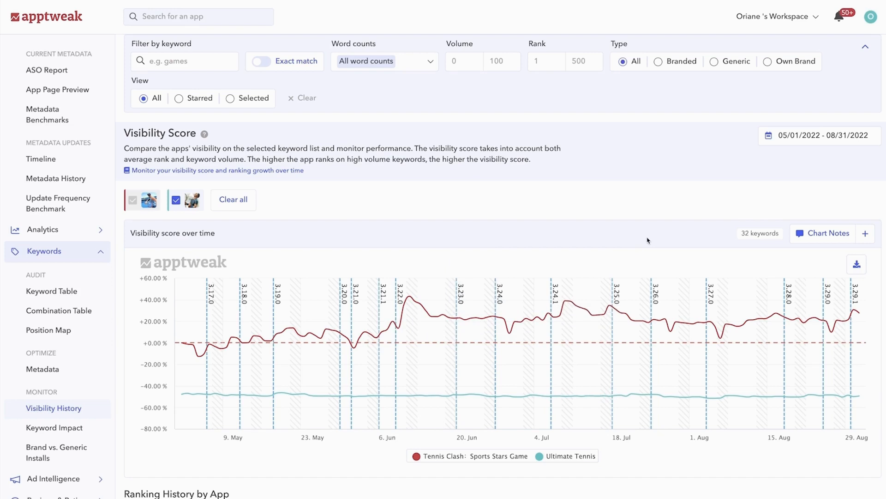
Filter the visibility chart by Type to Generic keywords only, reducing it from 32 to 30 keywords
left_click(713, 61)
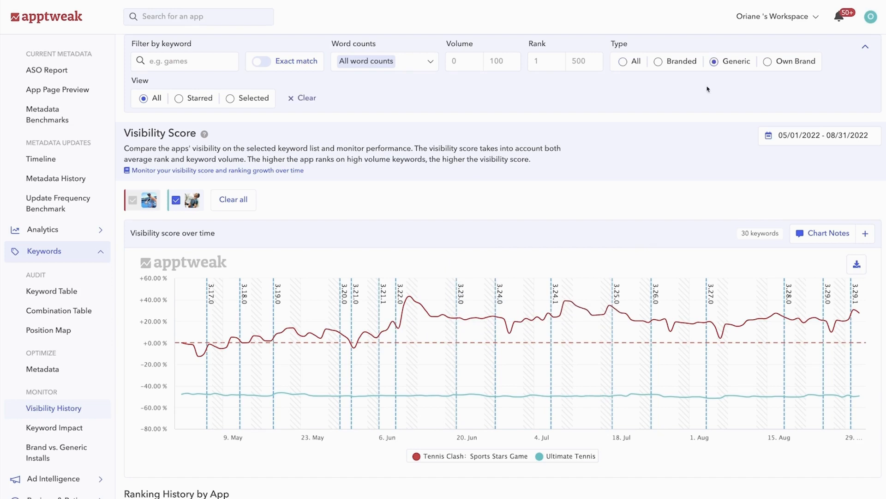
mouse_move(684, 74)
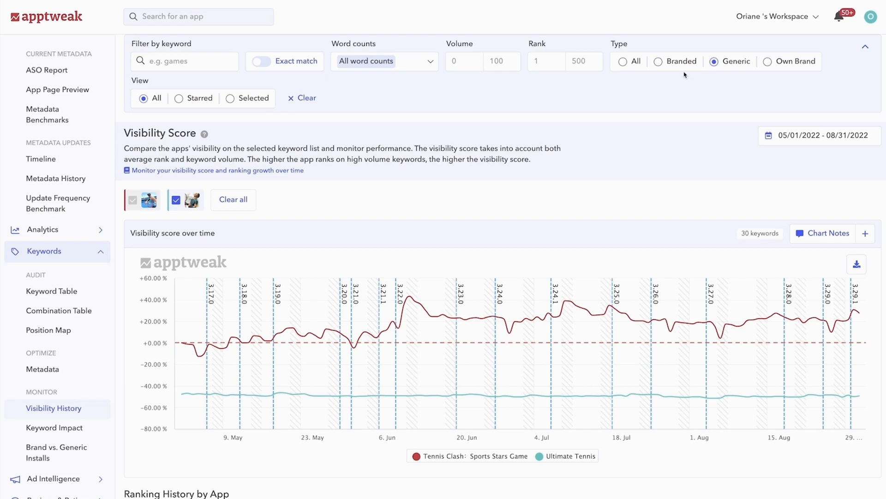
left_click(624, 61)
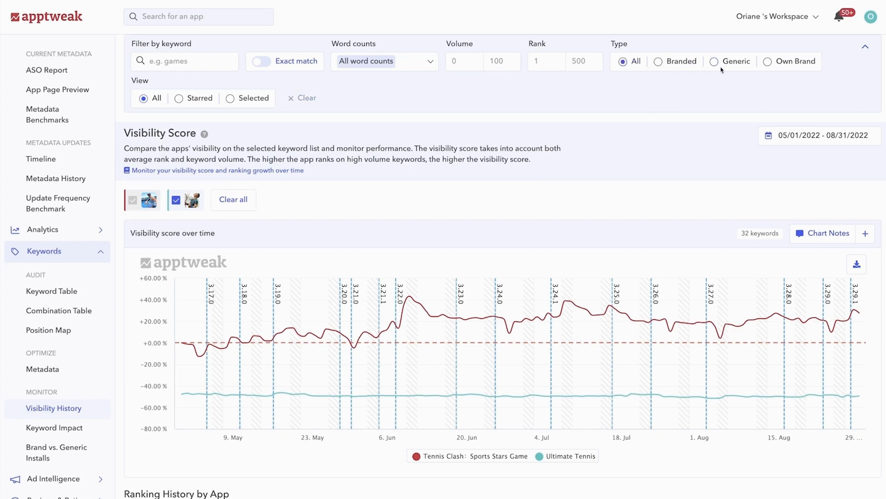
left_click(714, 61)
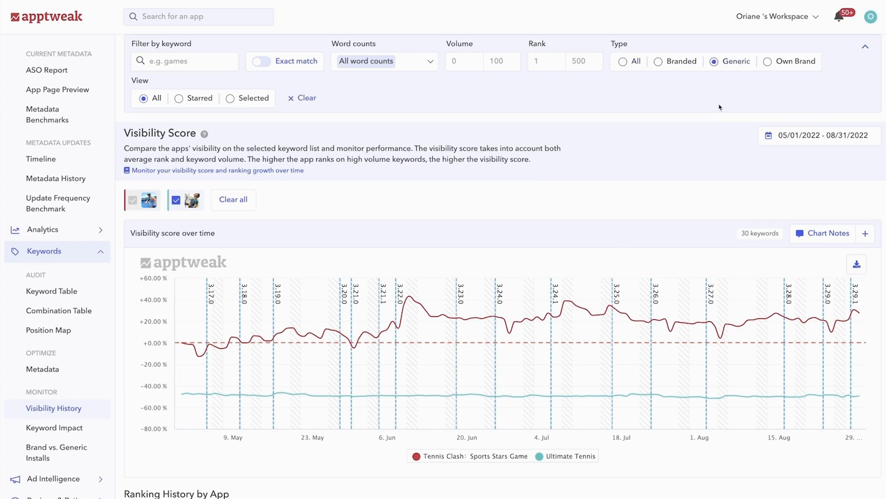
mouse_move(721, 179)
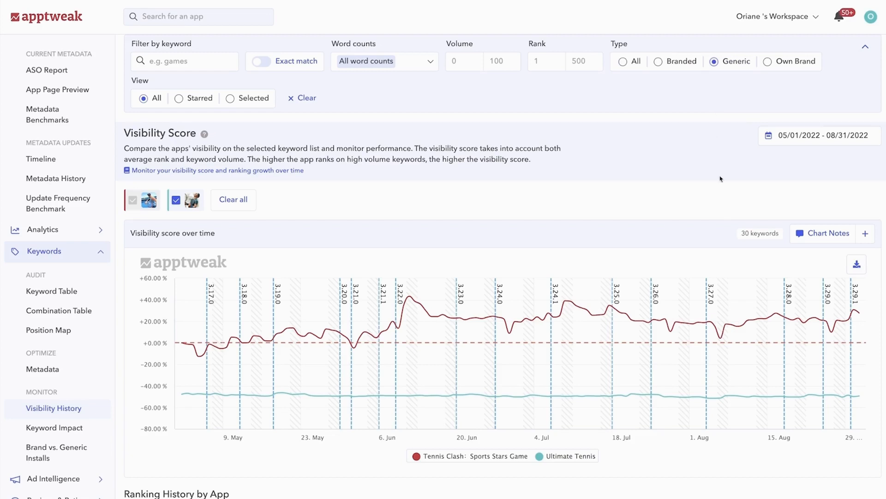
mouse_move(575, 305)
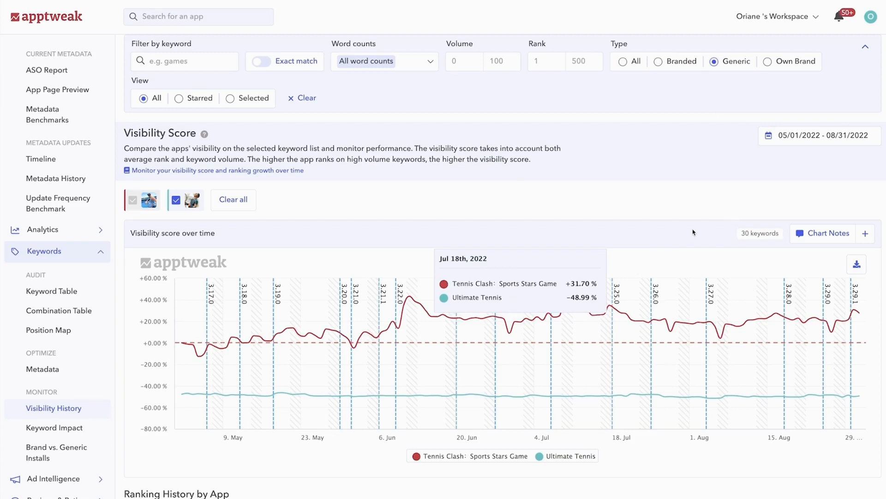
mouse_move(761, 250)
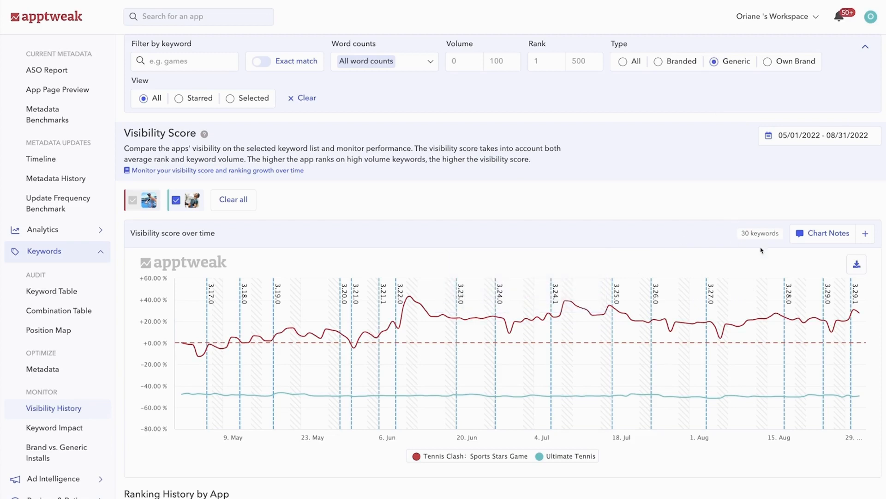
Check the Add Note form for chart notes and close it without adding a note
left_click(865, 233)
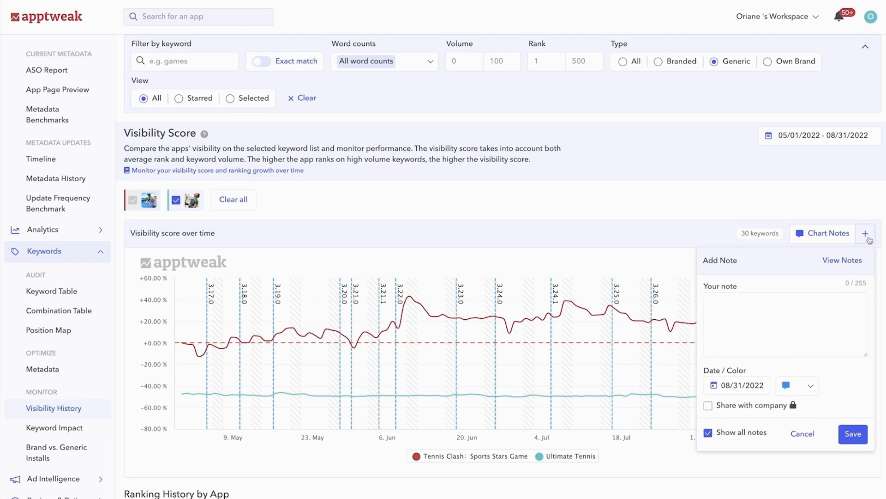
left_click(801, 434)
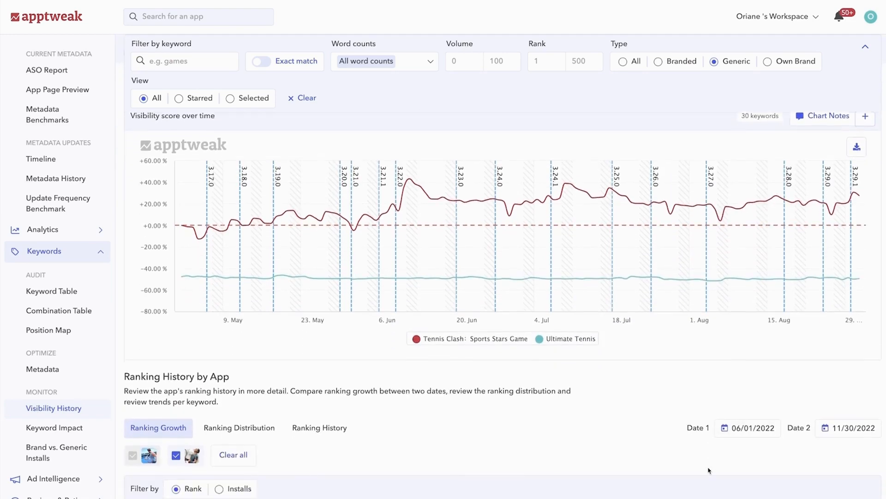
Collapse the keyword filter panel and briefly view the ranking history popup for the tennis keyword
scroll("down", 3)
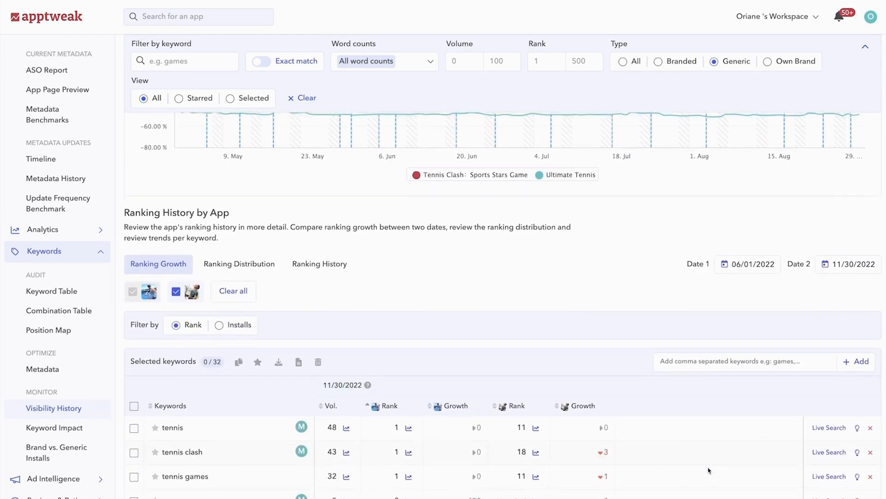
left_click(865, 46)
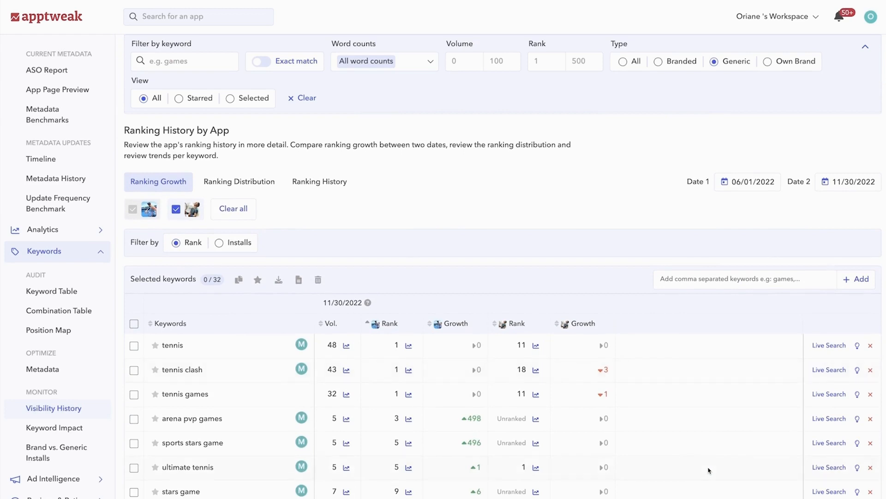
mouse_move(338, 243)
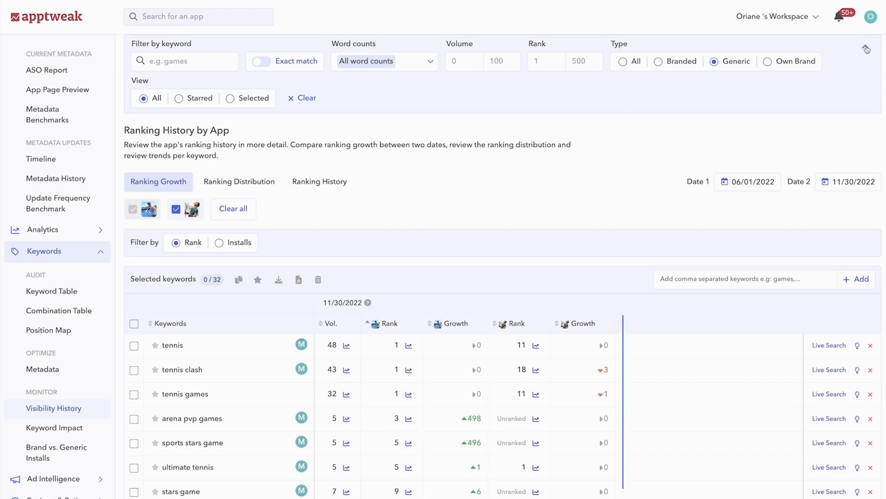
left_click(866, 49)
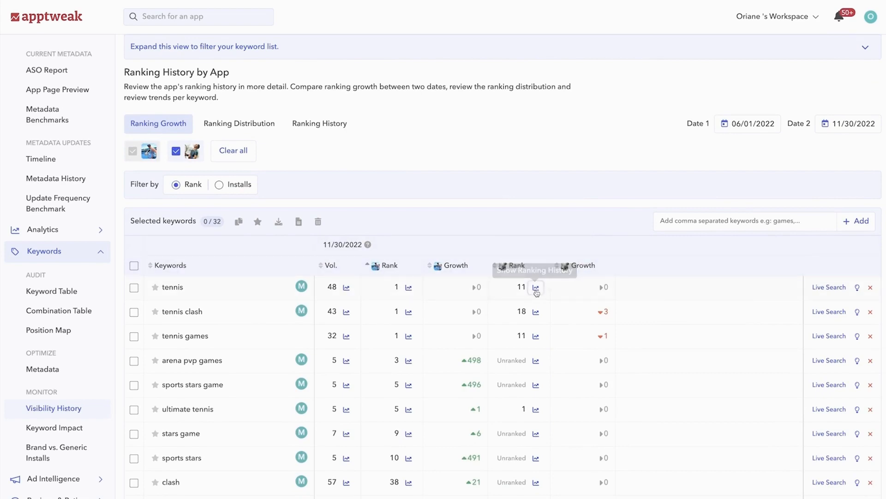
left_click(535, 291)
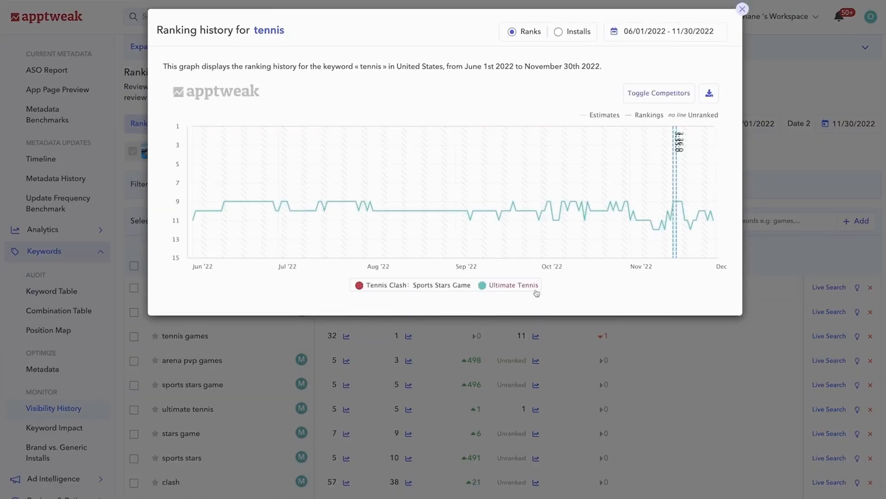
left_click(743, 10)
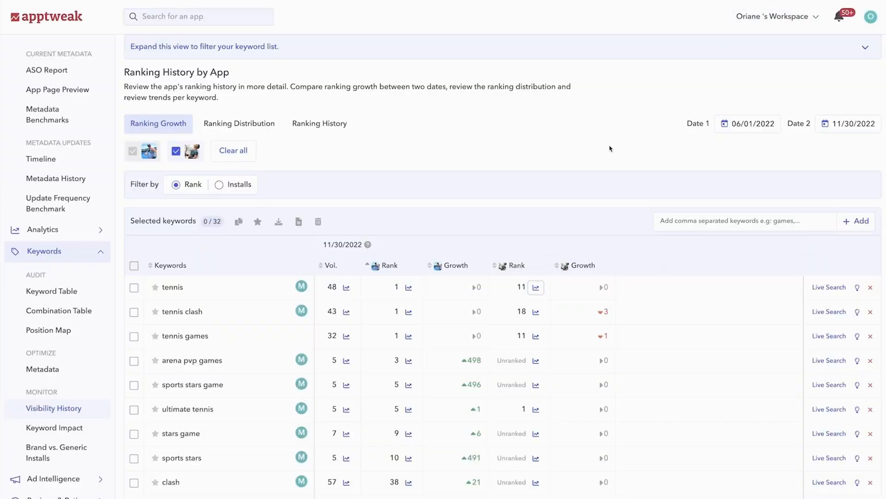
Switch Ranking History by App to the Ranking Distribution chart of Tennis Clash's keyword ranking groups
left_click(239, 123)
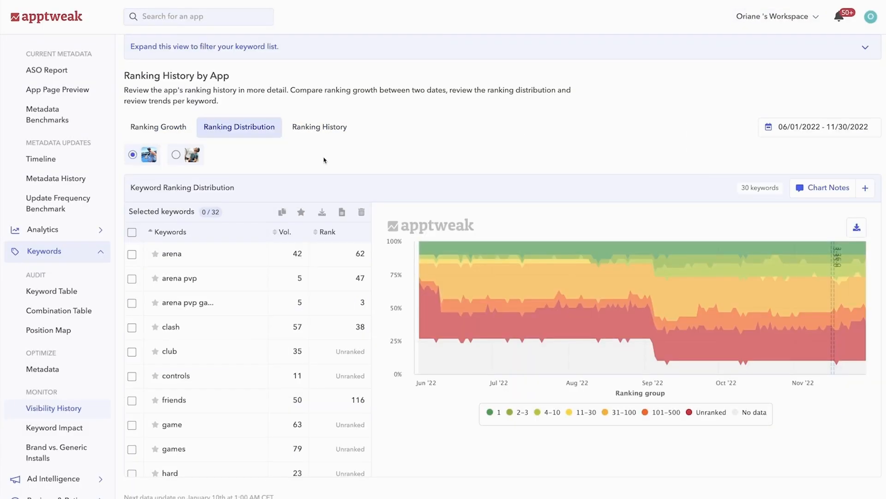
mouse_move(412, 259)
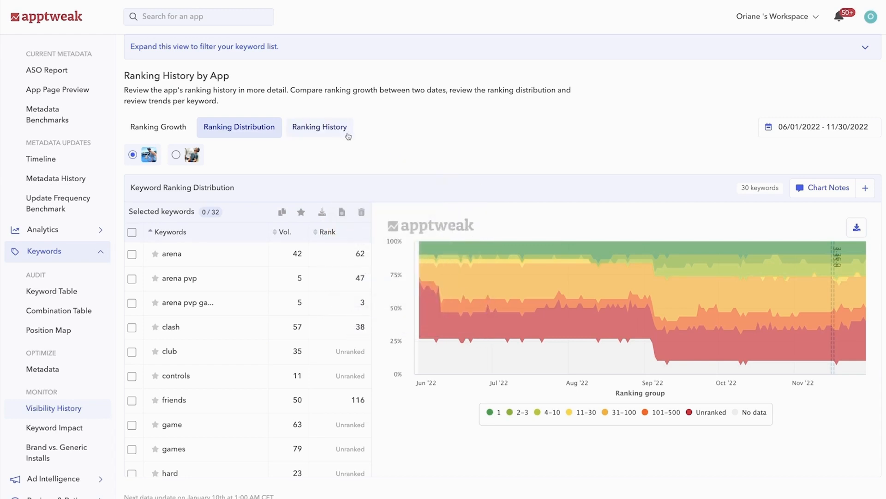
Show individual keyword Ranking History filtered to the 15 Top Volumes keywords
left_click(319, 127)
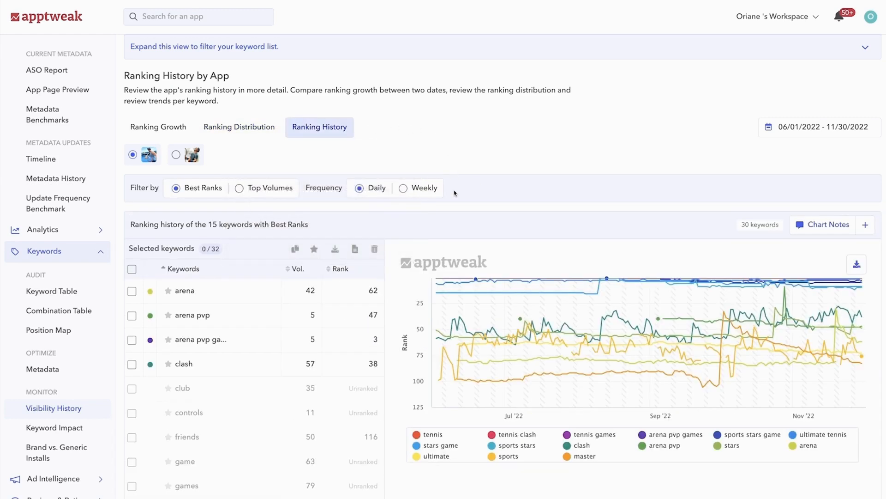
mouse_move(520, 236)
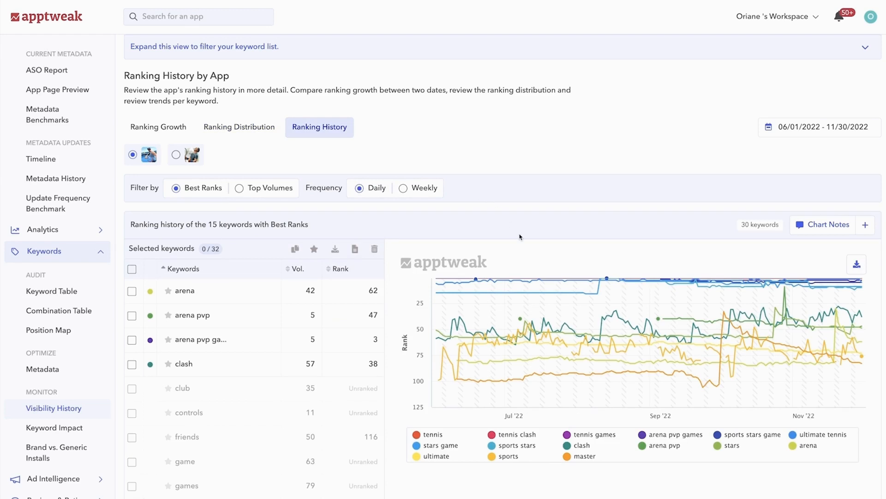
mouse_move(665, 327)
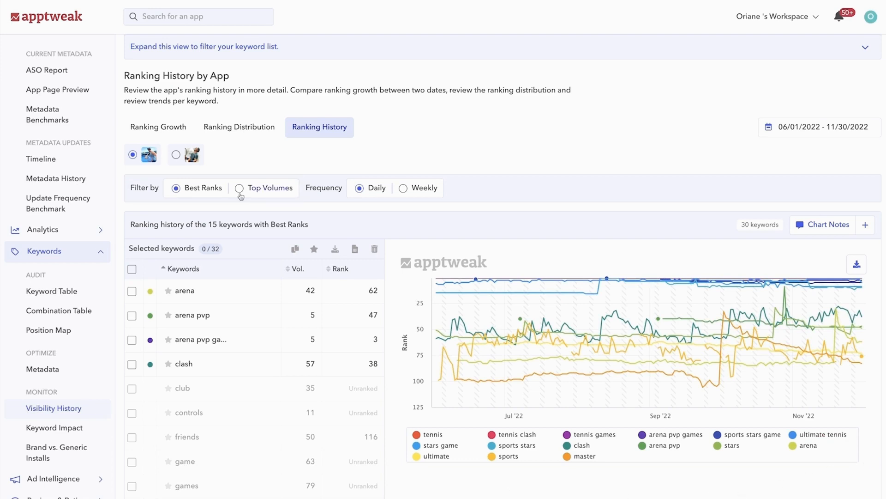
left_click(240, 187)
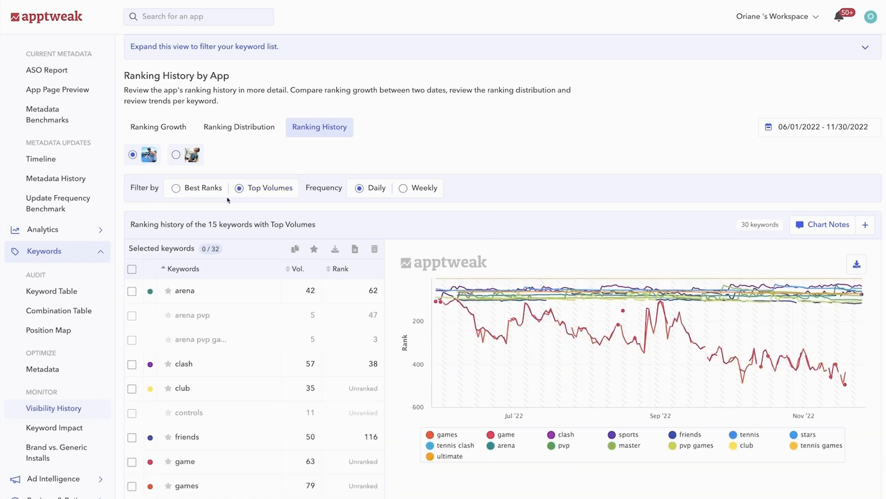
left_click(177, 188)
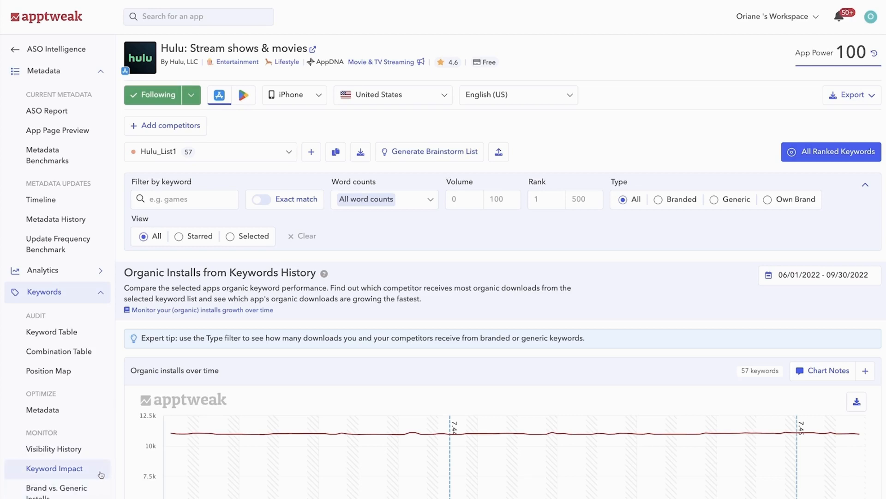
mouse_move(133, 423)
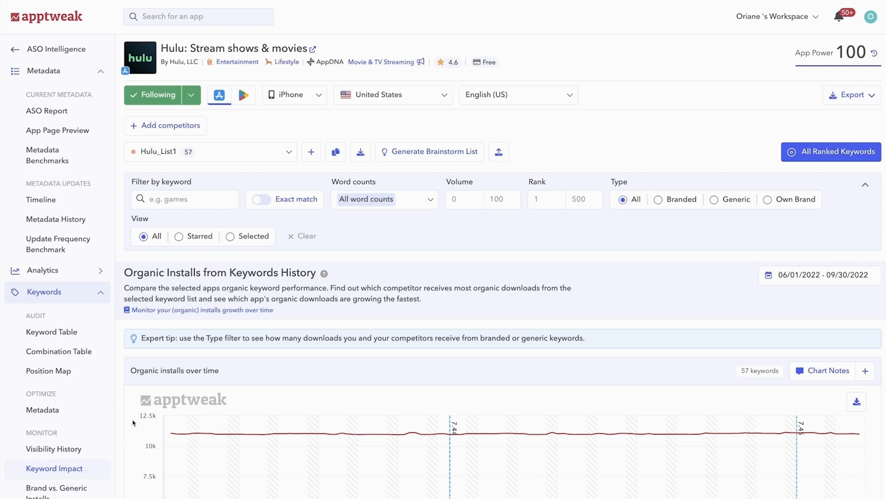
Review Hulu's organic installs chart and Daily Install Growth by App table, then move to Brand vs. Generic Installs
scroll("down", 3)
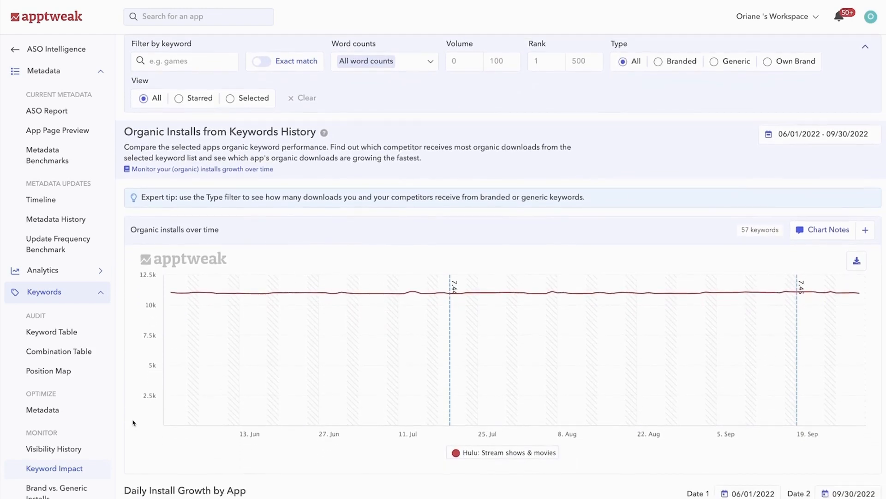
scroll("down", 3)
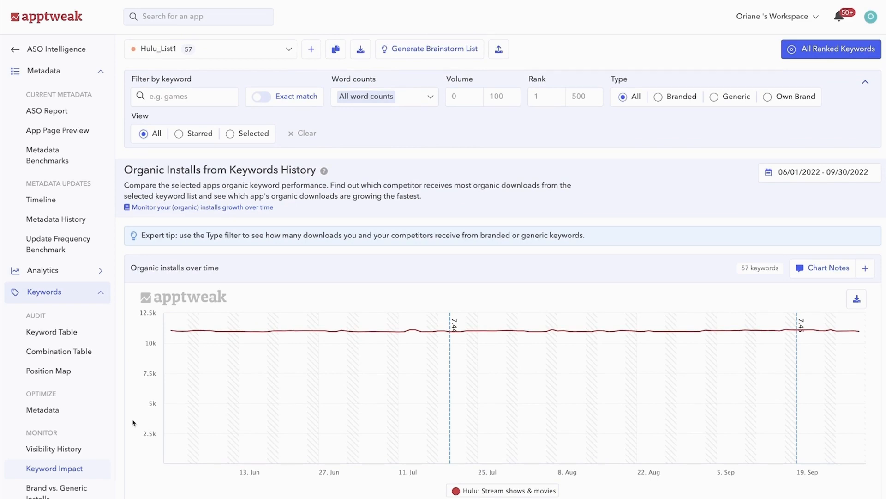
scroll("down", 3)
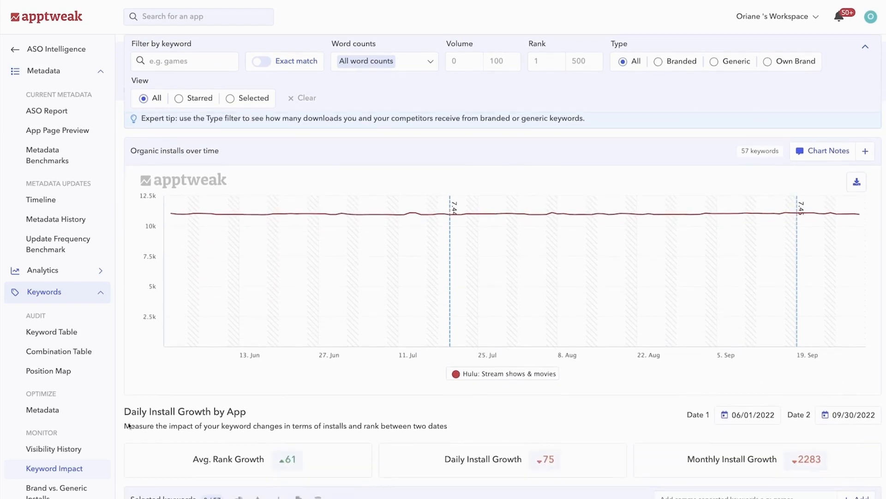
scroll("down", 3)
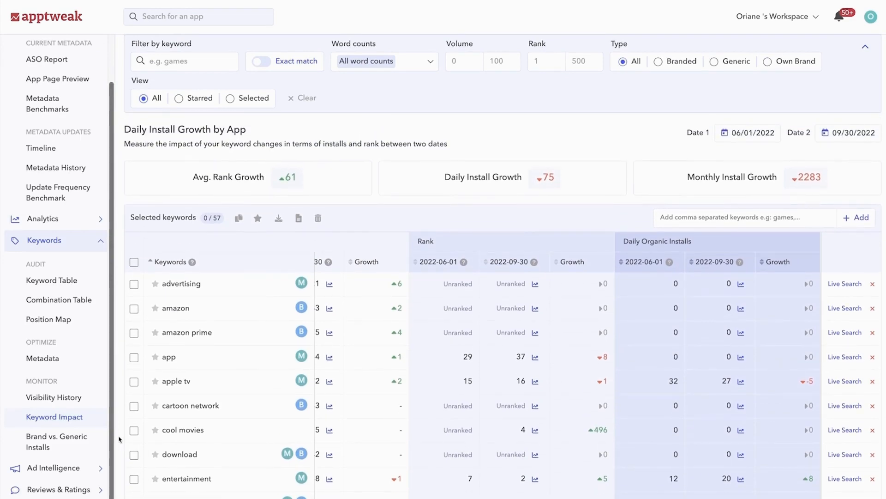
mouse_move(141, 458)
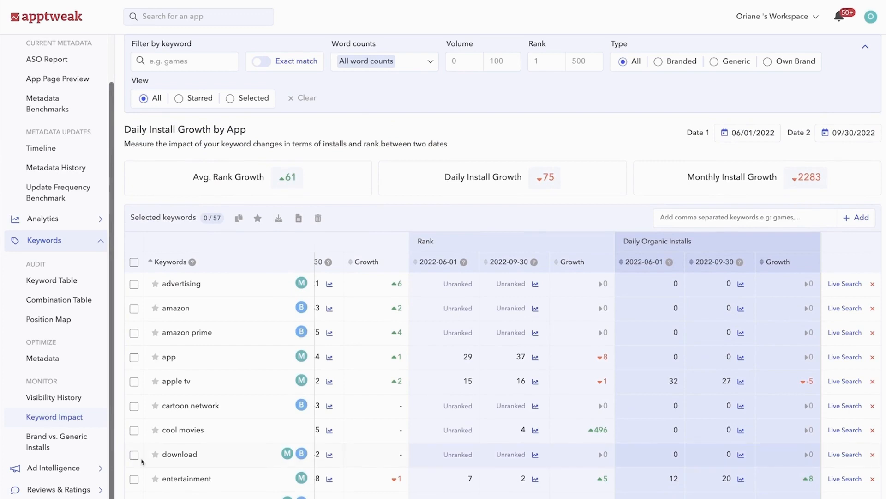
mouse_move(301, 478)
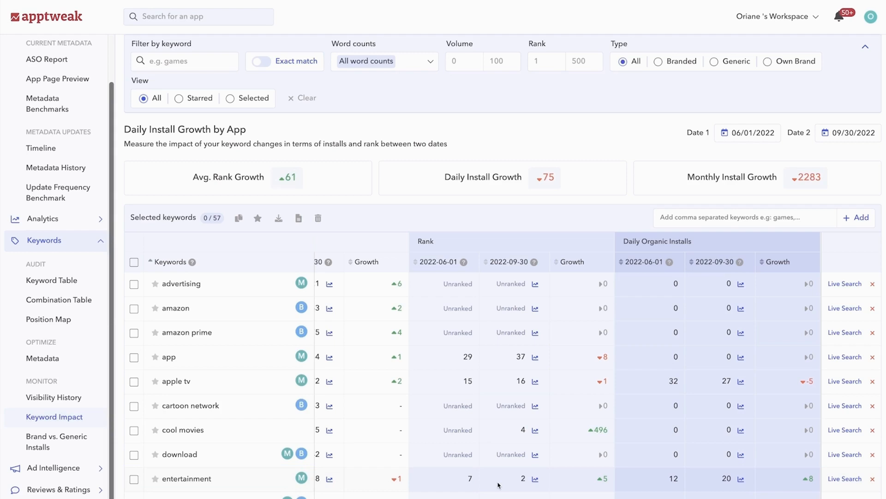
mouse_move(467, 490)
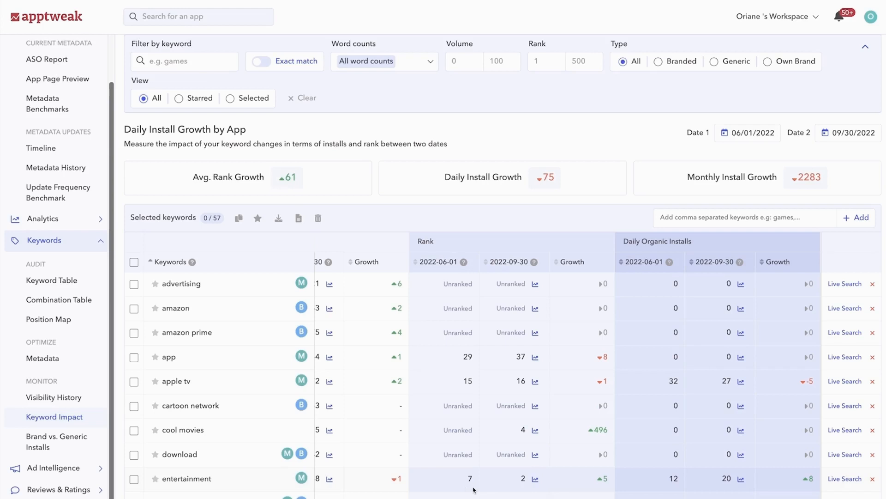
mouse_move(536, 486)
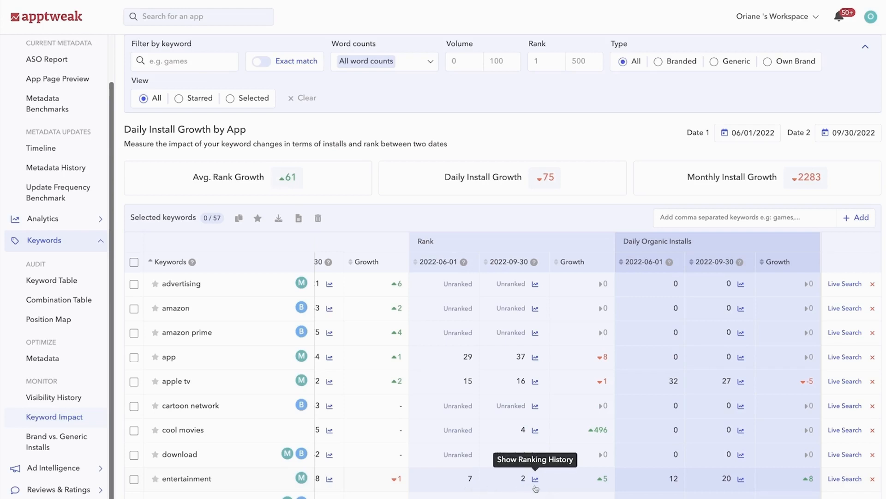
mouse_move(544, 491)
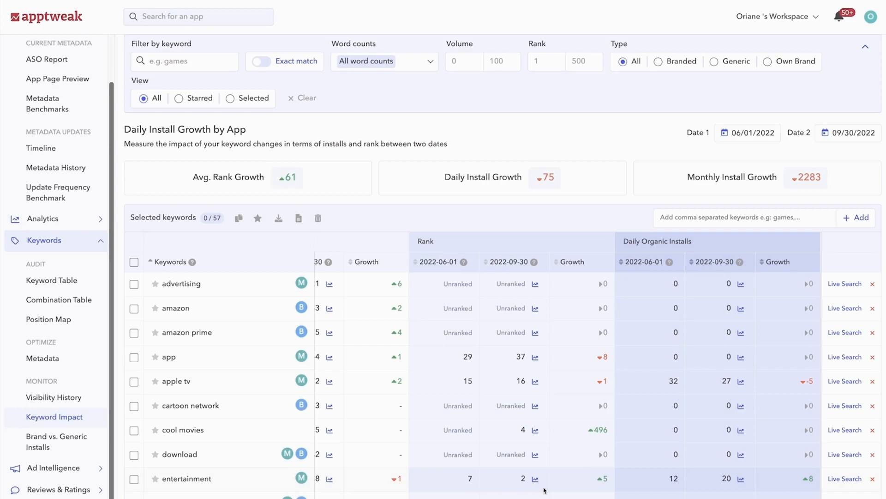
mouse_move(564, 486)
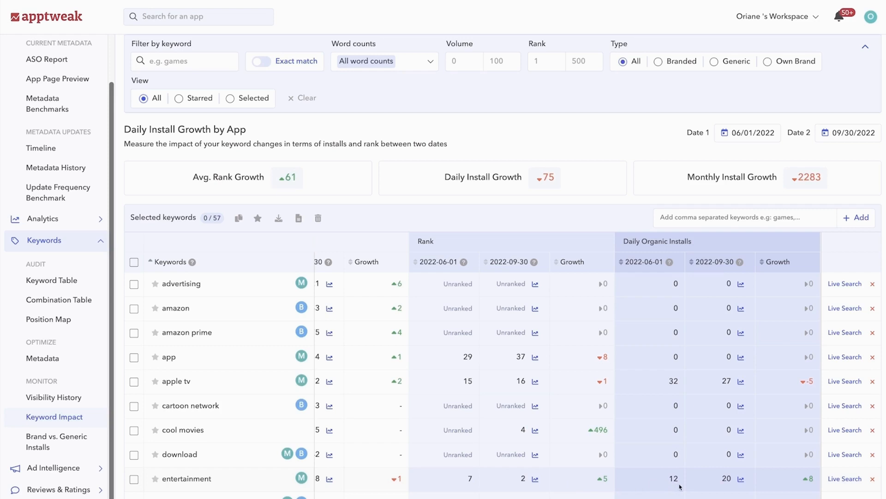
mouse_move(726, 489)
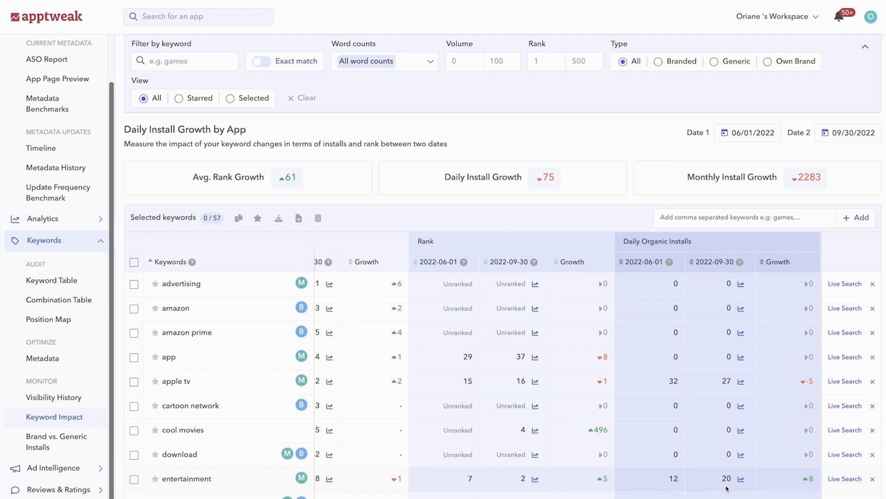
left_click(56, 442)
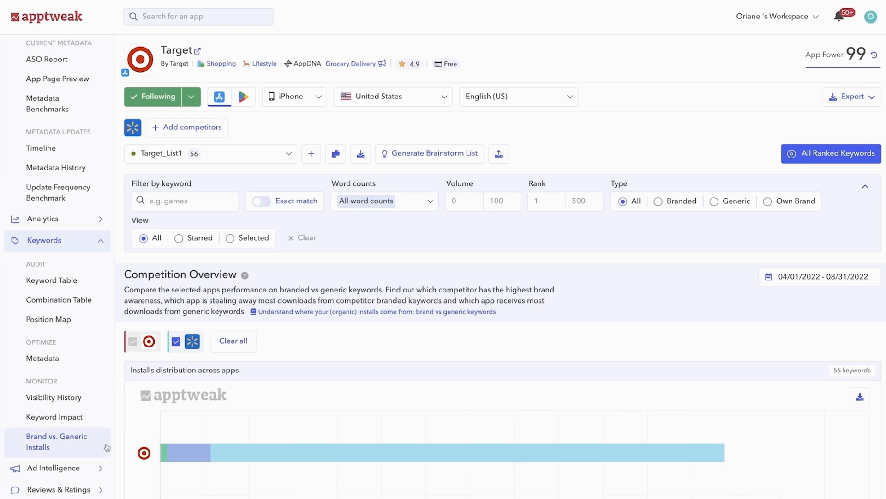
mouse_move(115, 412)
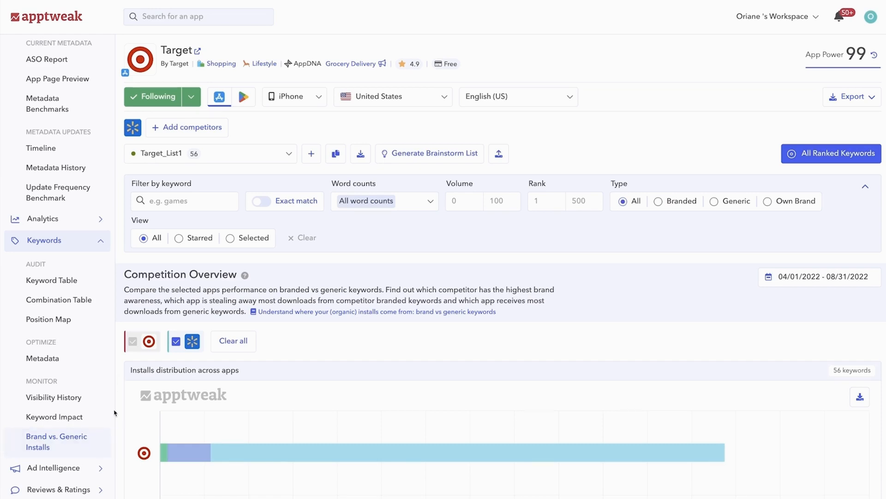
Review Competition Overview and compare the installs distribution for Walmart and then Target
scroll("down", 3)
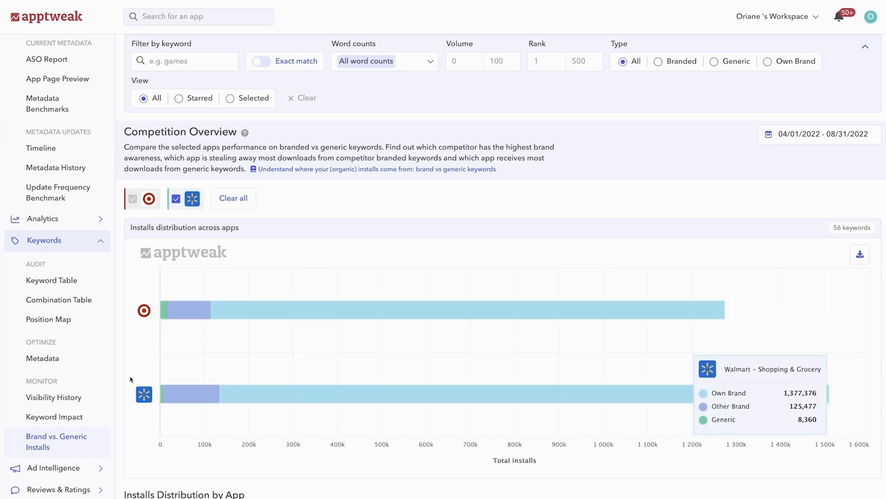
scroll("down", 3)
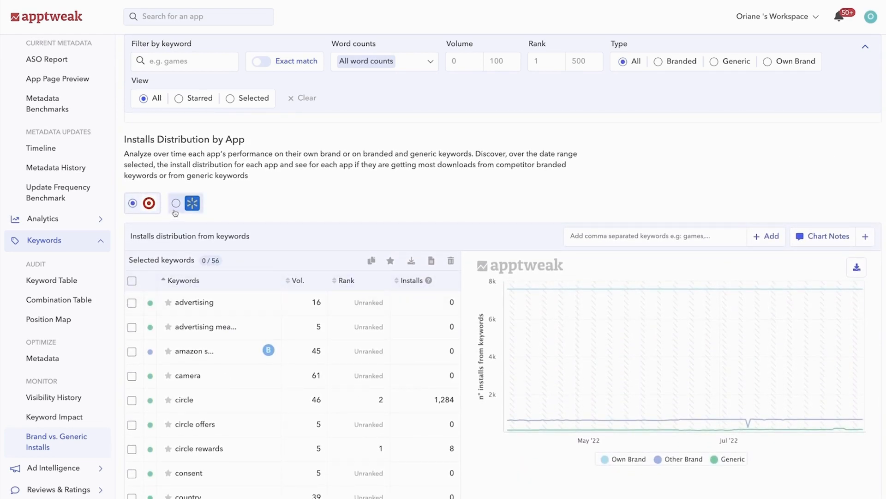
left_click(176, 203)
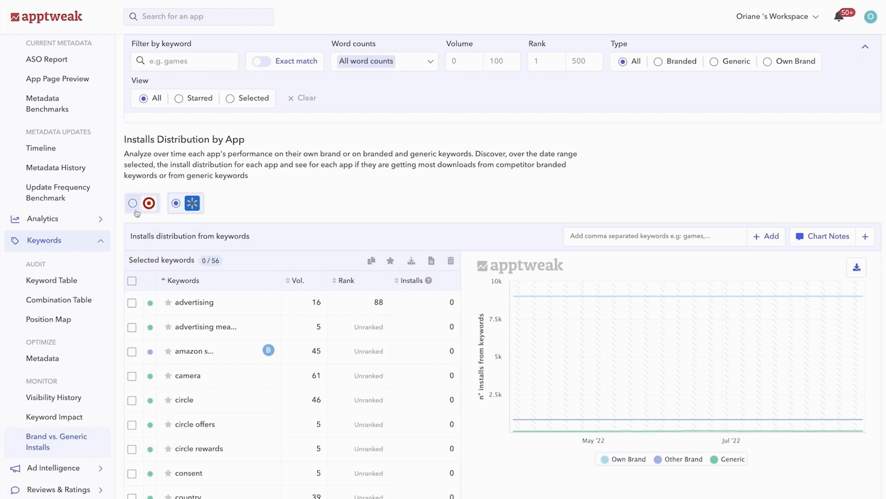
left_click(51, 281)
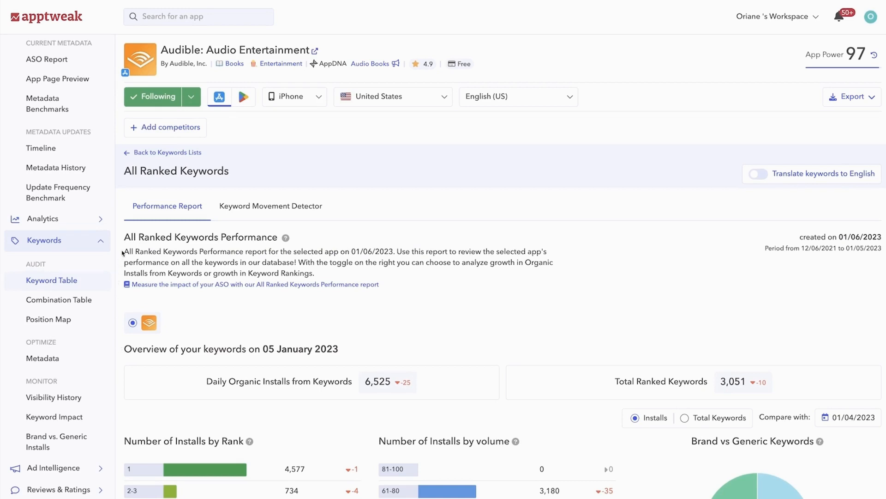
mouse_move(113, 288)
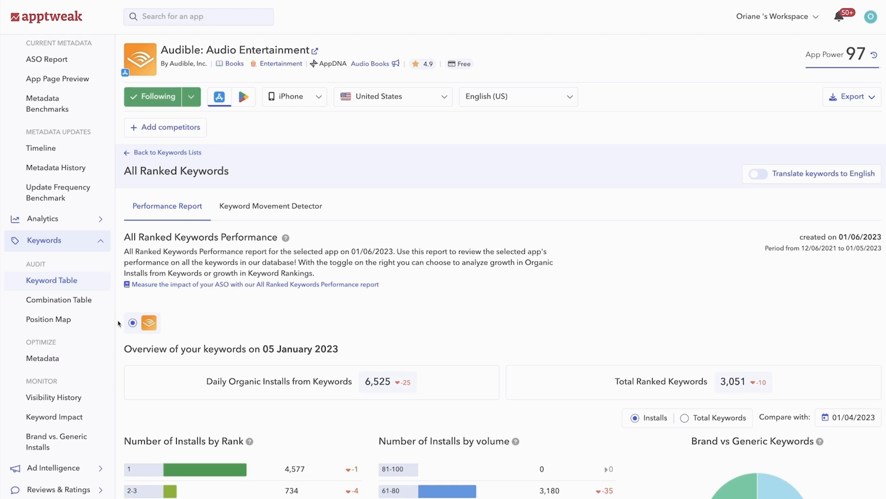
scroll("down", 3)
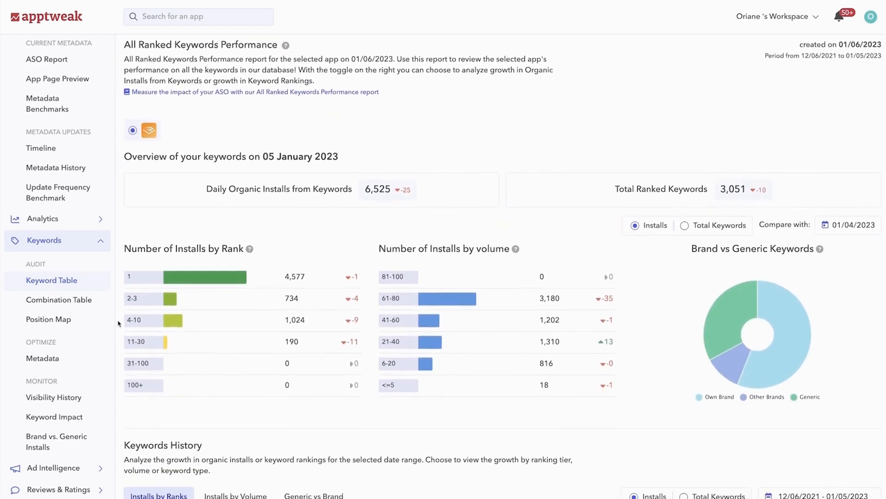
scroll("down", 3)
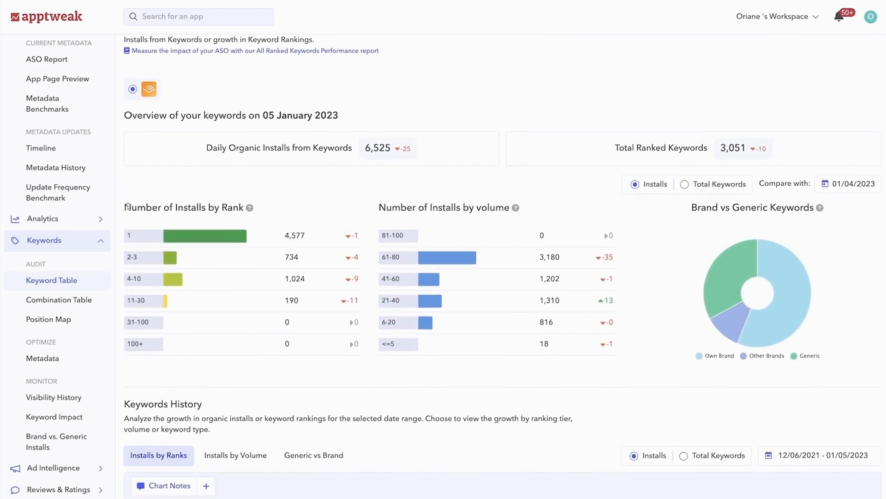
scroll("down", 3)
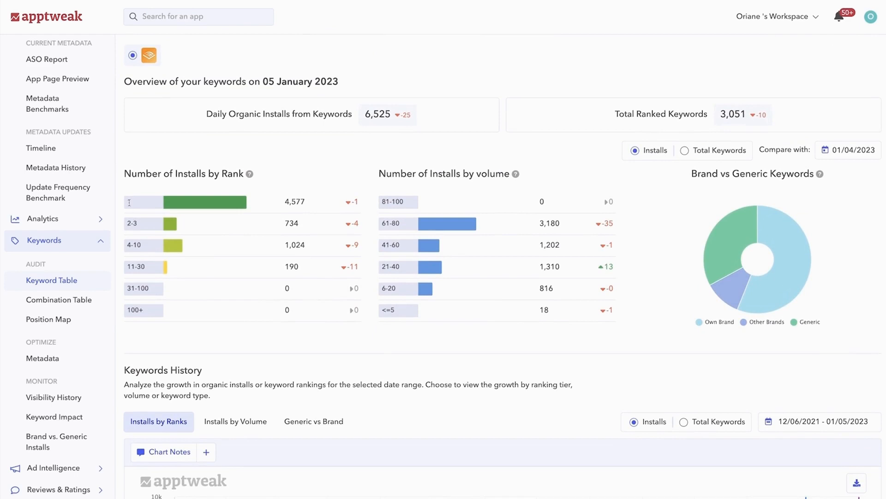
mouse_move(250, 157)
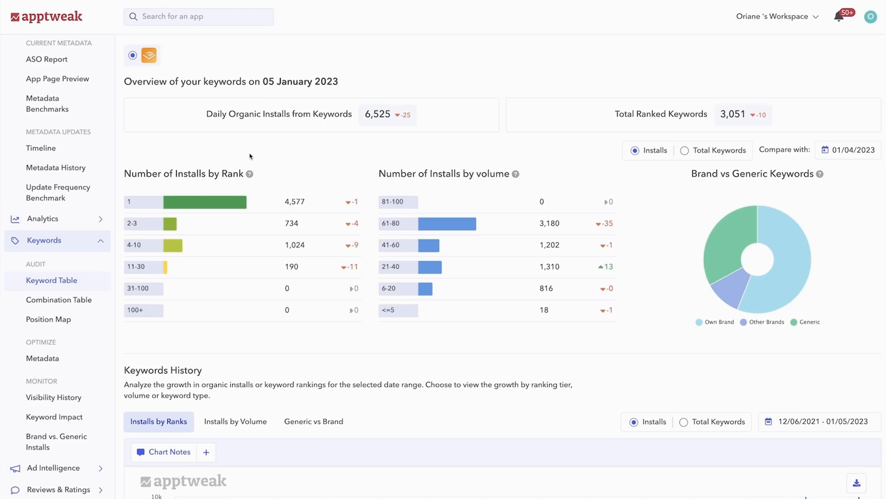
mouse_move(238, 139)
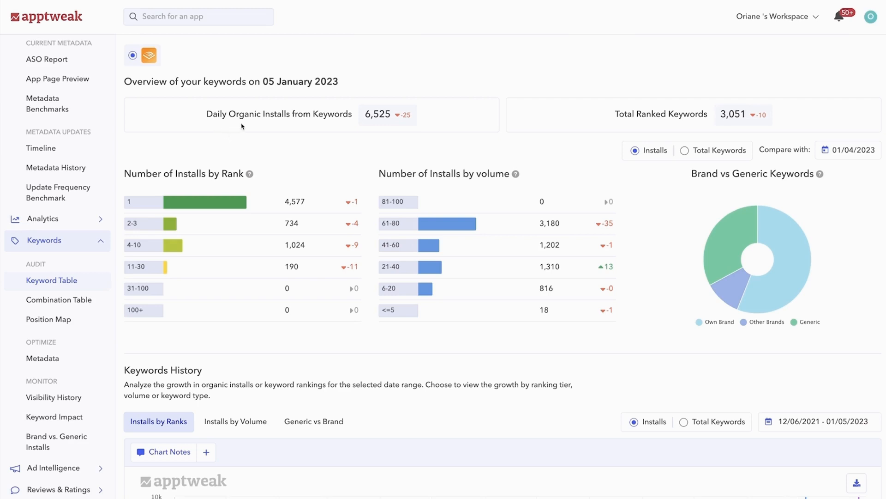
mouse_move(283, 126)
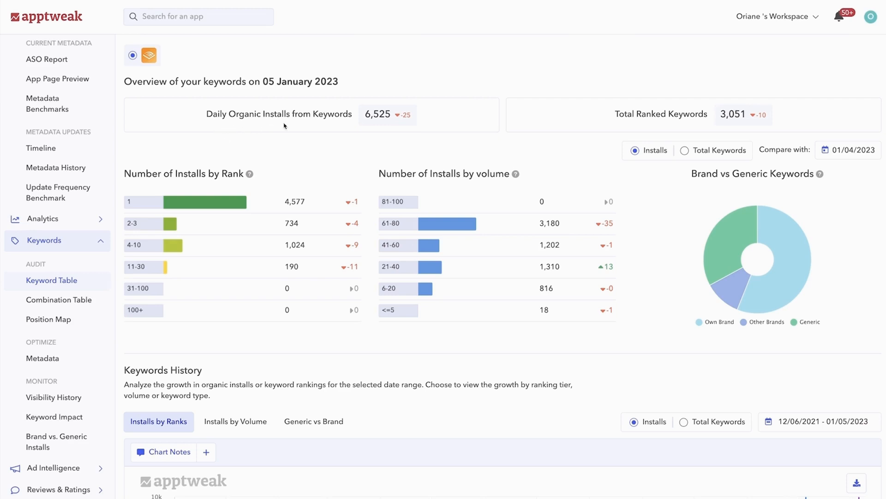
mouse_move(467, 144)
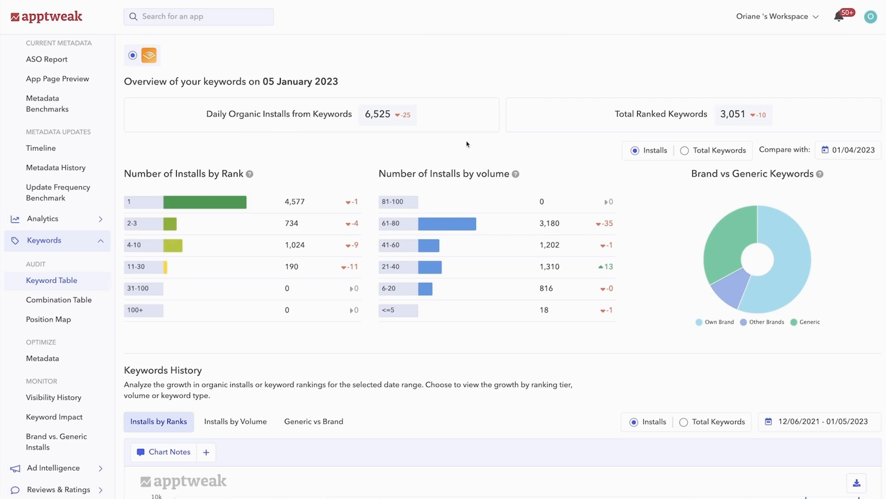
mouse_move(680, 129)
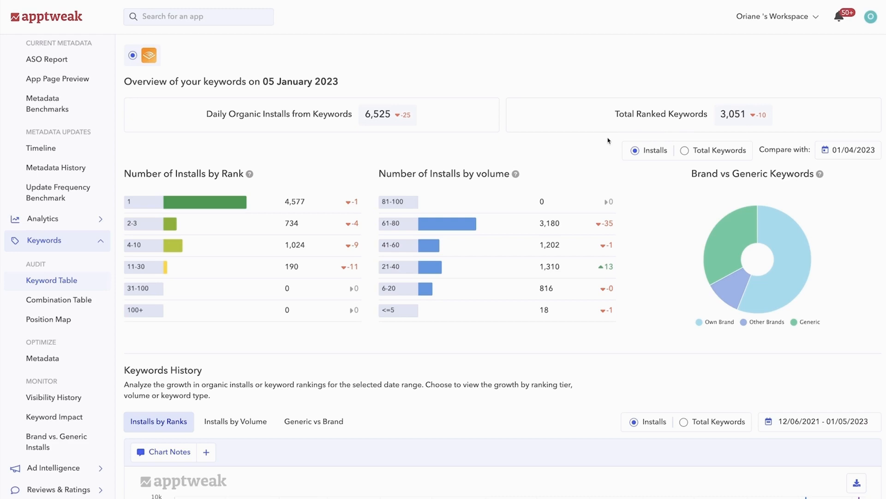
scroll("down", 3)
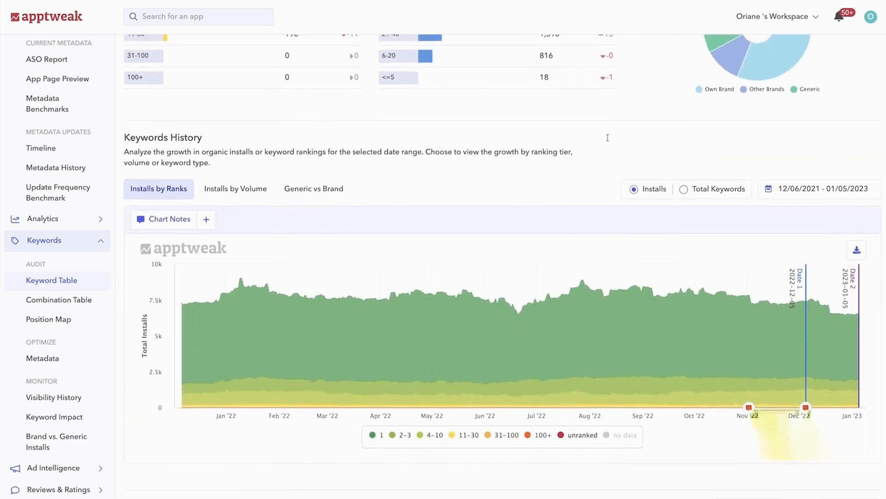
Switch the keywords history to Generic vs Brand with Total Keywords, then review the Keyword Impact table
scroll("down", 3)
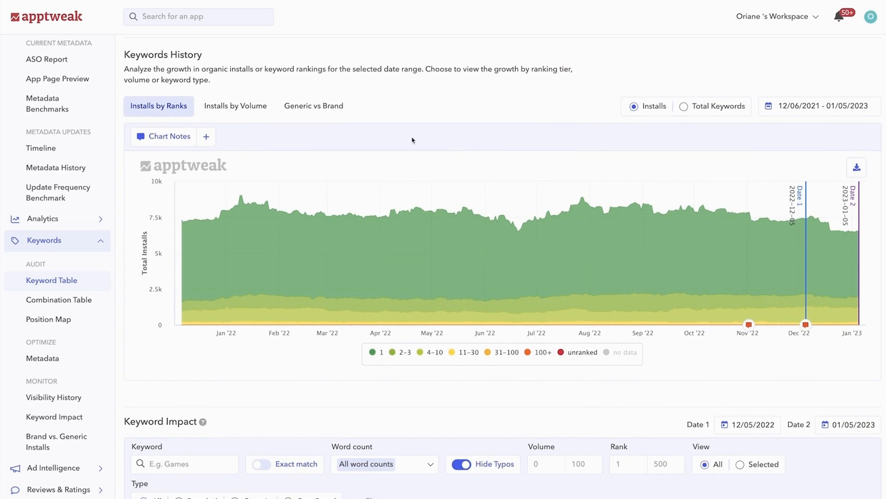
mouse_move(343, 188)
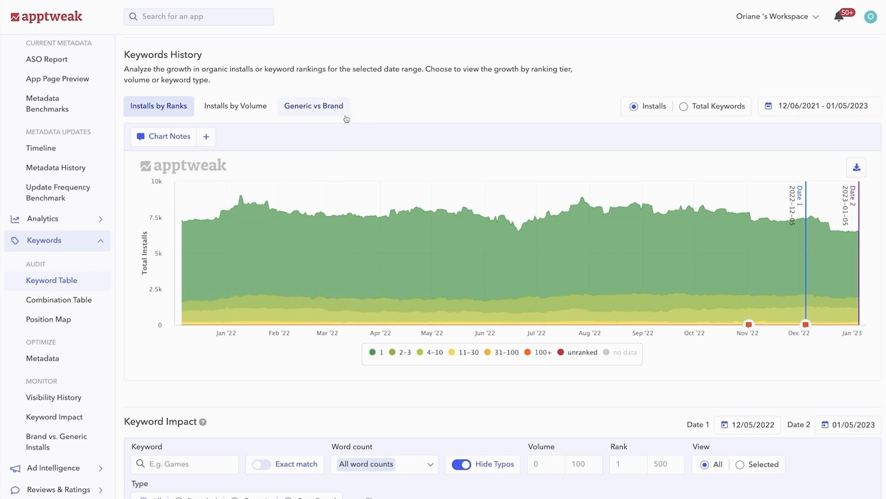
left_click(313, 106)
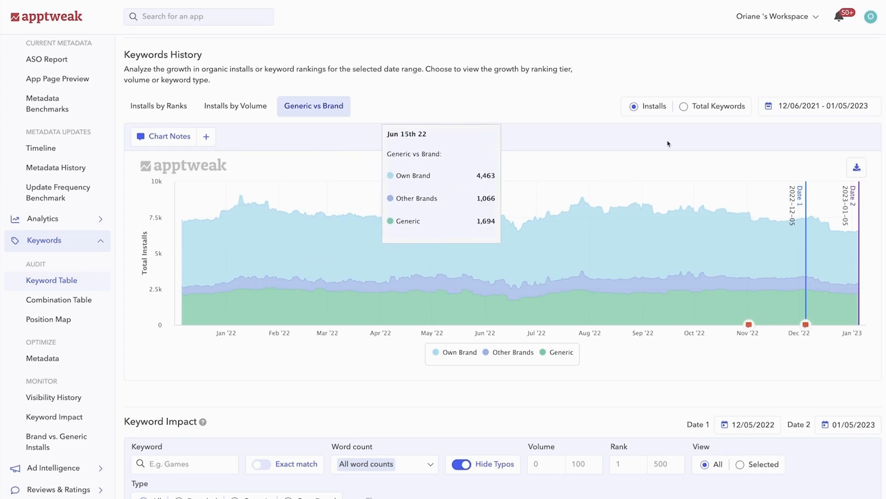
left_click(684, 106)
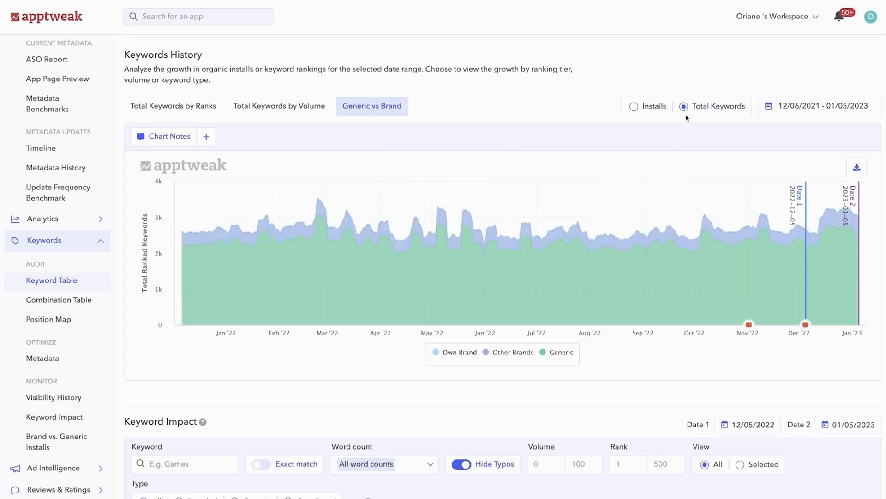
mouse_move(695, 126)
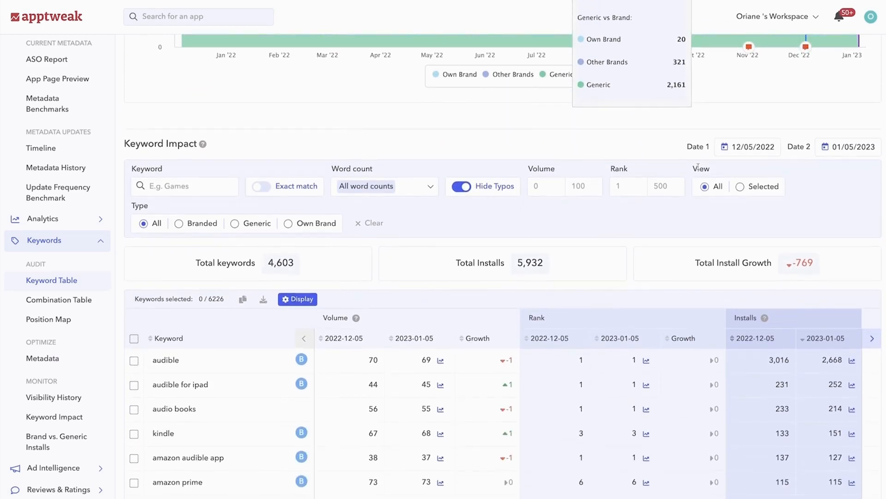
scroll("down", 3)
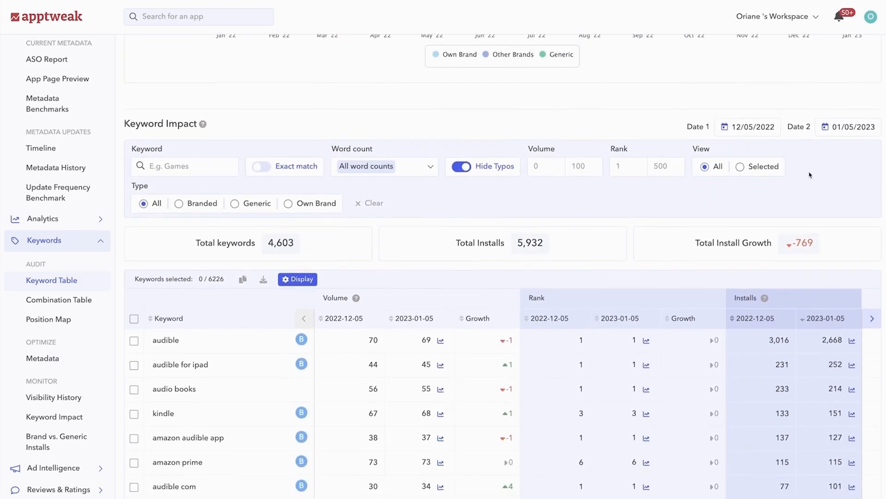
scroll("down", 3)
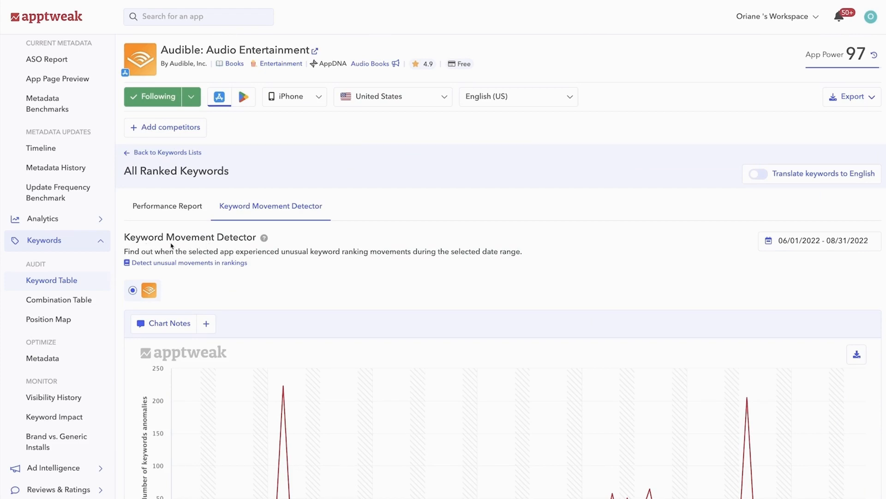
mouse_move(120, 251)
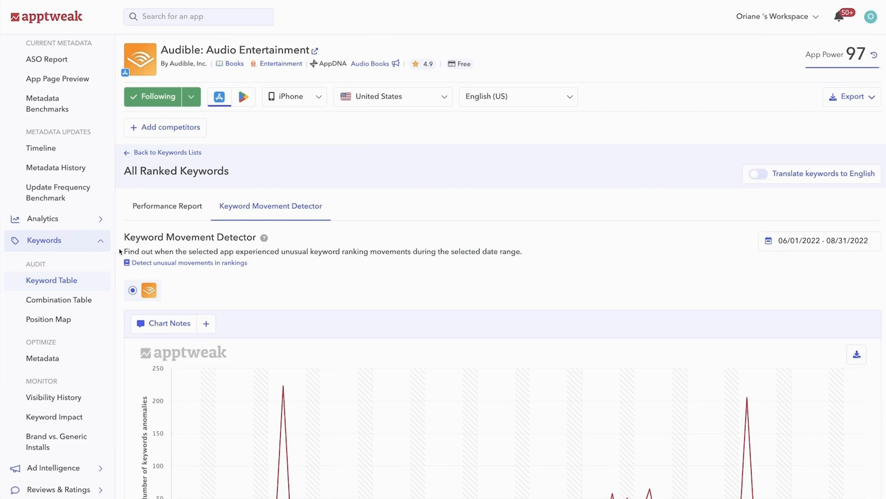
Review Audible's keyword anomalies chart and the top positive and negative movements for June 15, 2022
scroll("down", 3)
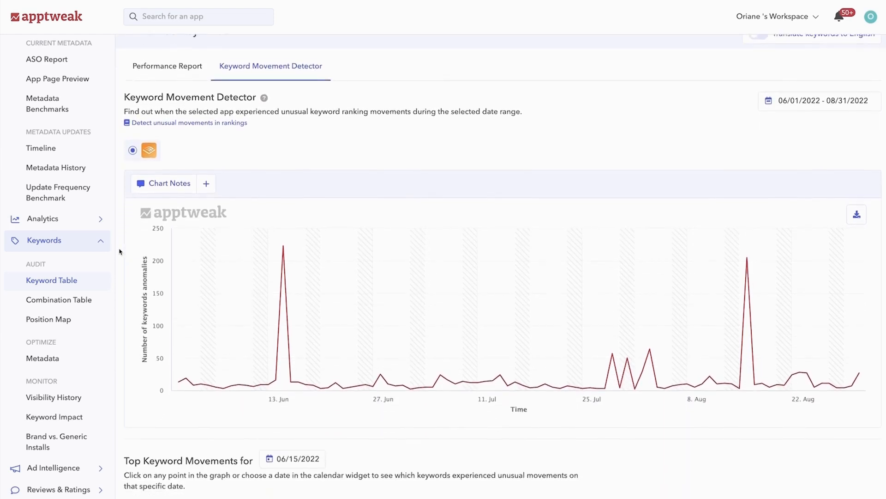
scroll("down", 3)
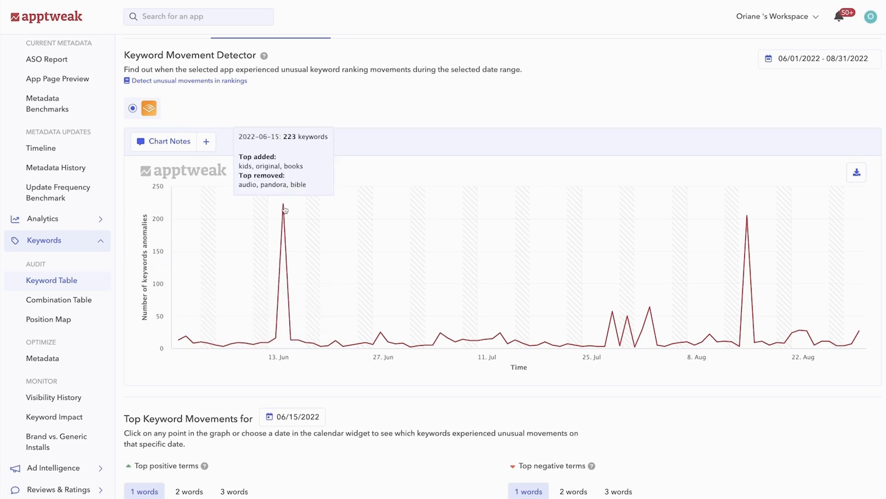
mouse_move(746, 215)
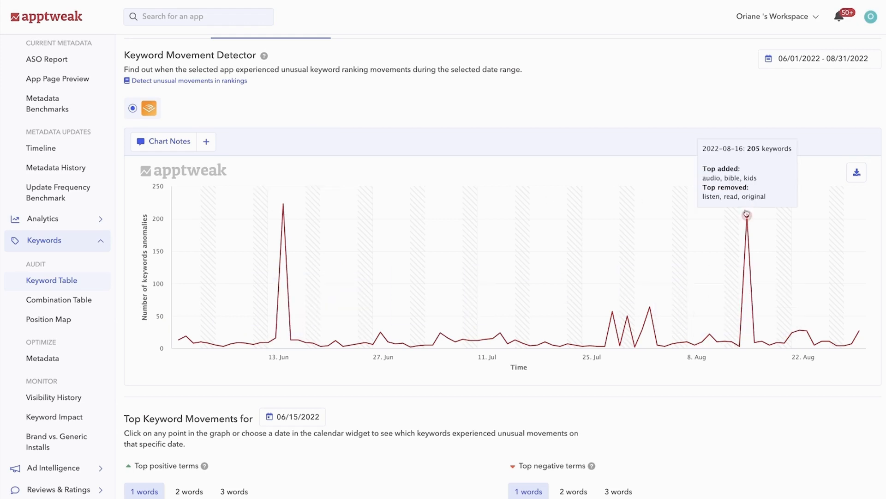
mouse_move(613, 162)
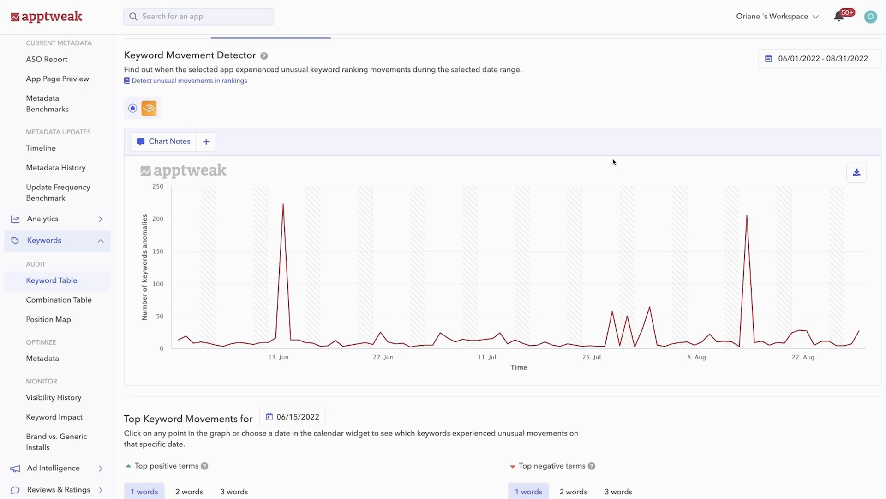
mouse_move(671, 344)
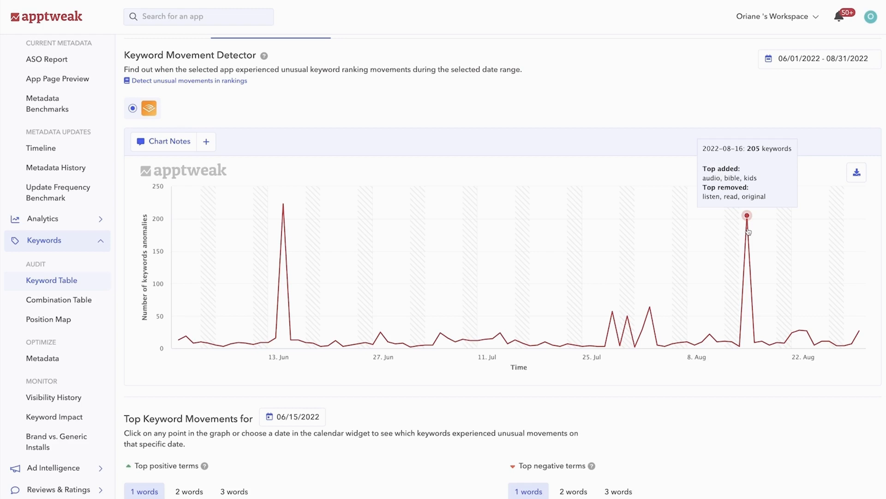
scroll("down", 3)
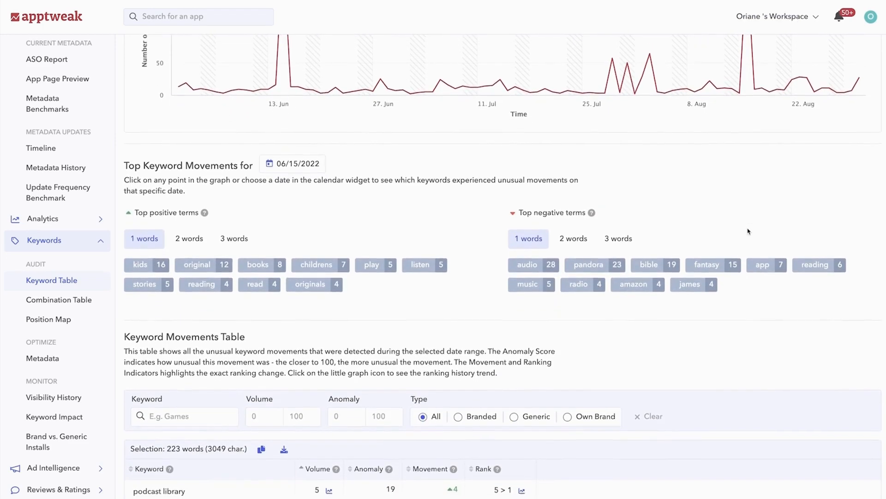
Sort the Keyword Movements table by Volume descending so pandora leads the list
scroll("down", 3)
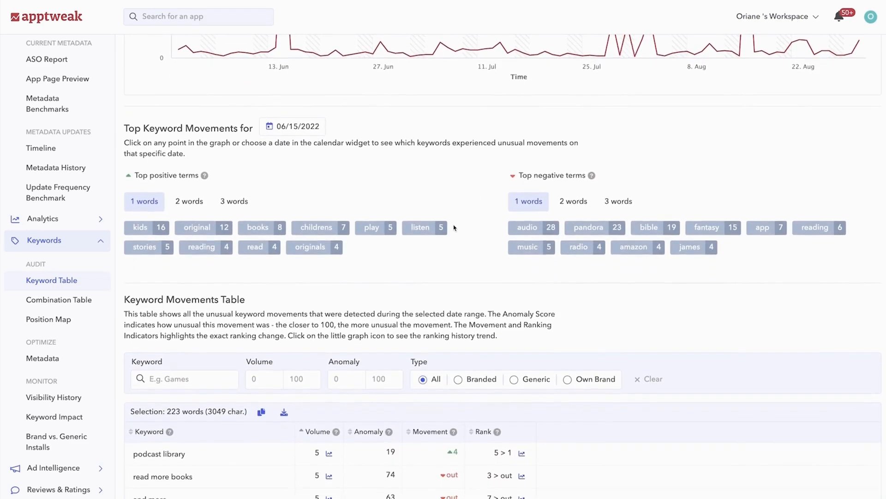
mouse_move(465, 203)
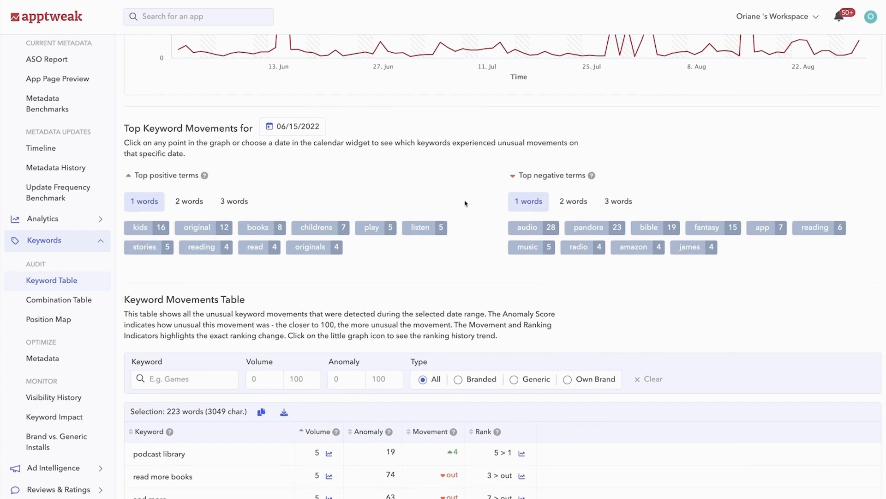
mouse_move(379, 192)
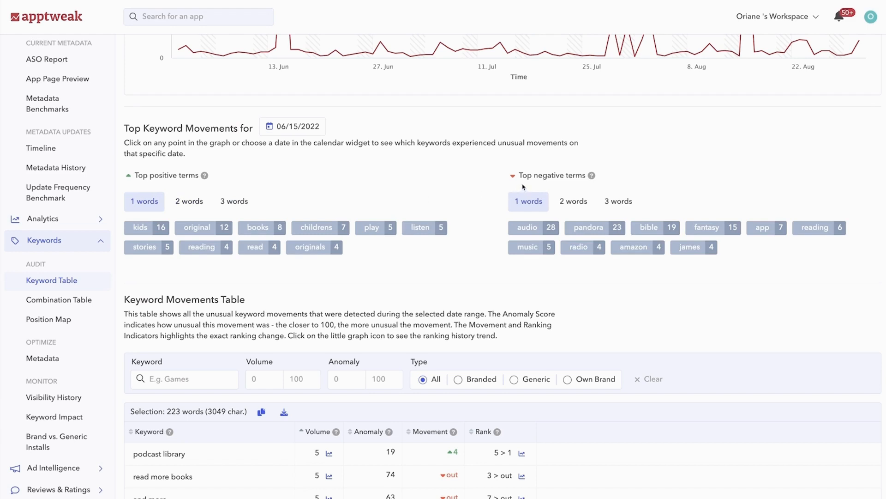
scroll("down", 3)
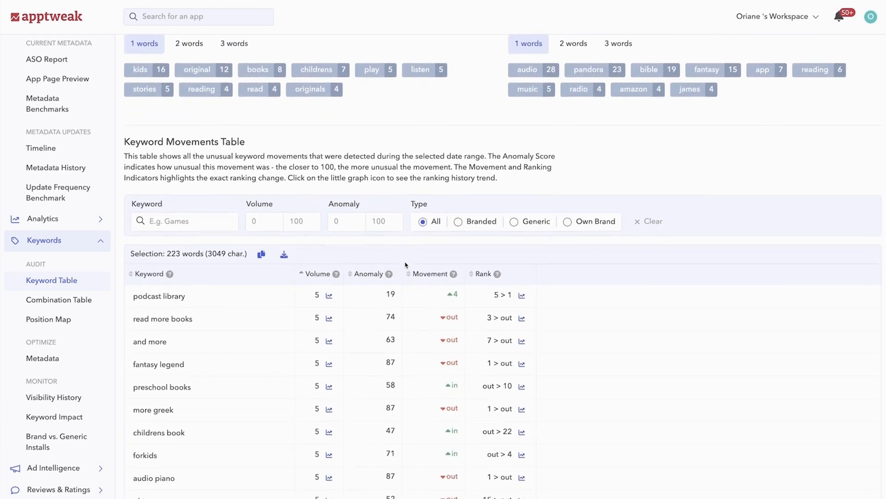
scroll("down", 3)
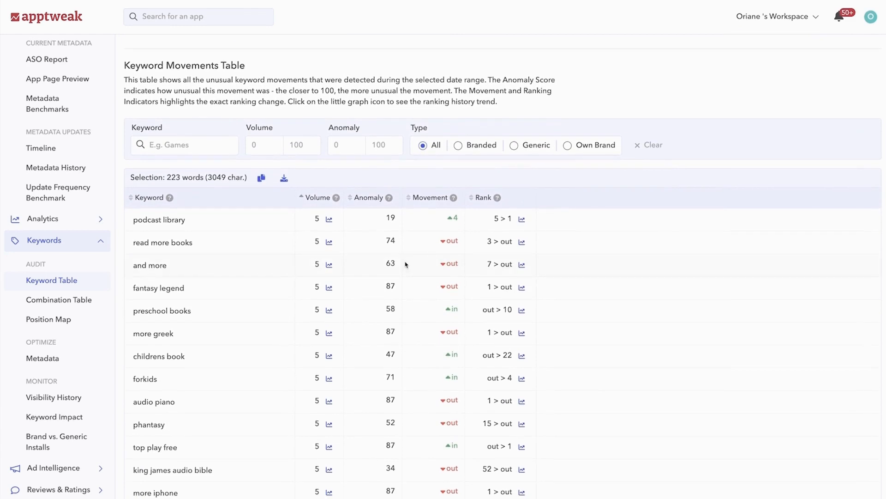
mouse_move(433, 184)
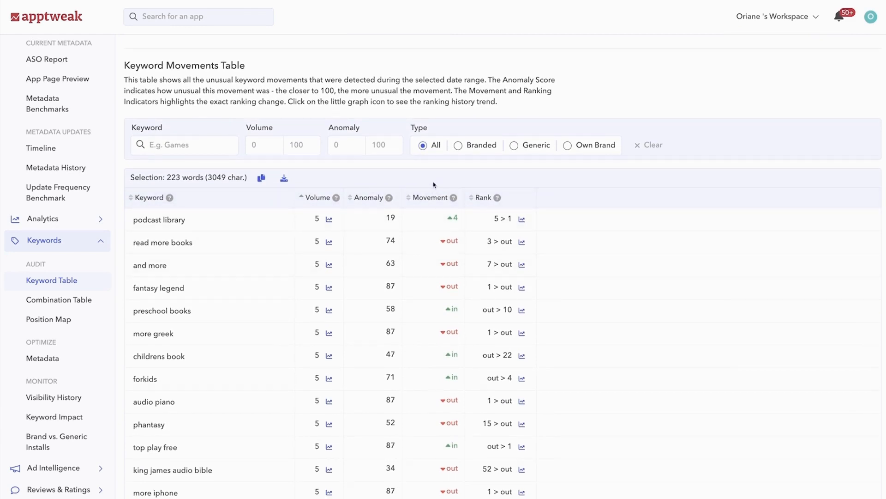
mouse_move(396, 206)
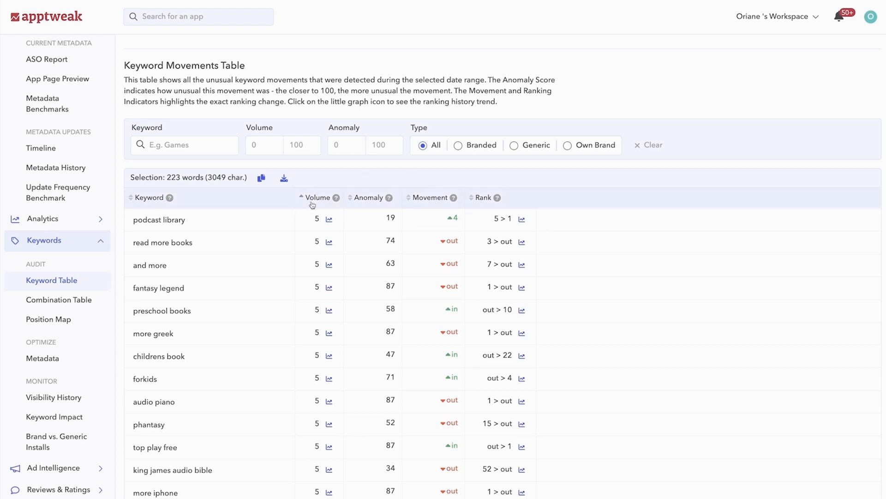
left_click(302, 198)
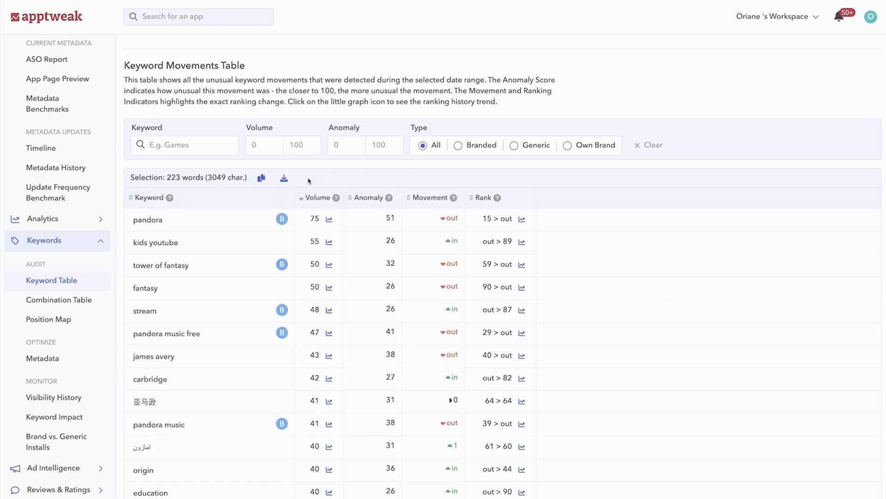